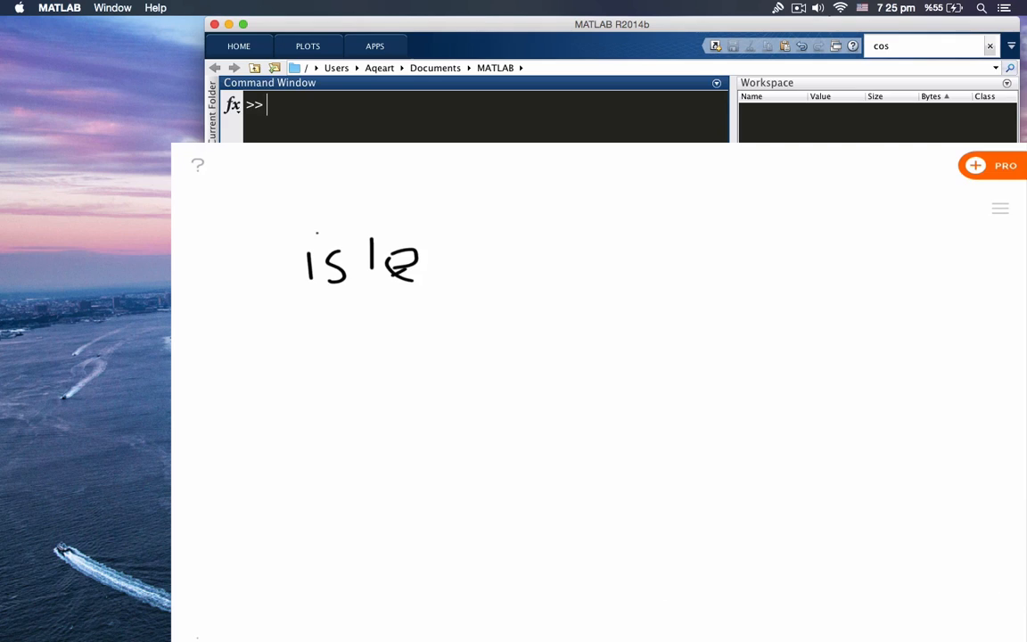
Step: Handwrite isletter('123Pelham'), strike out the wrong row, and write 0 0 0 1 1 1 1 1 1 beneath
{"action": "left_click_drag", "start_coordinate": [419, 259], "coordinate": [513, 263]}
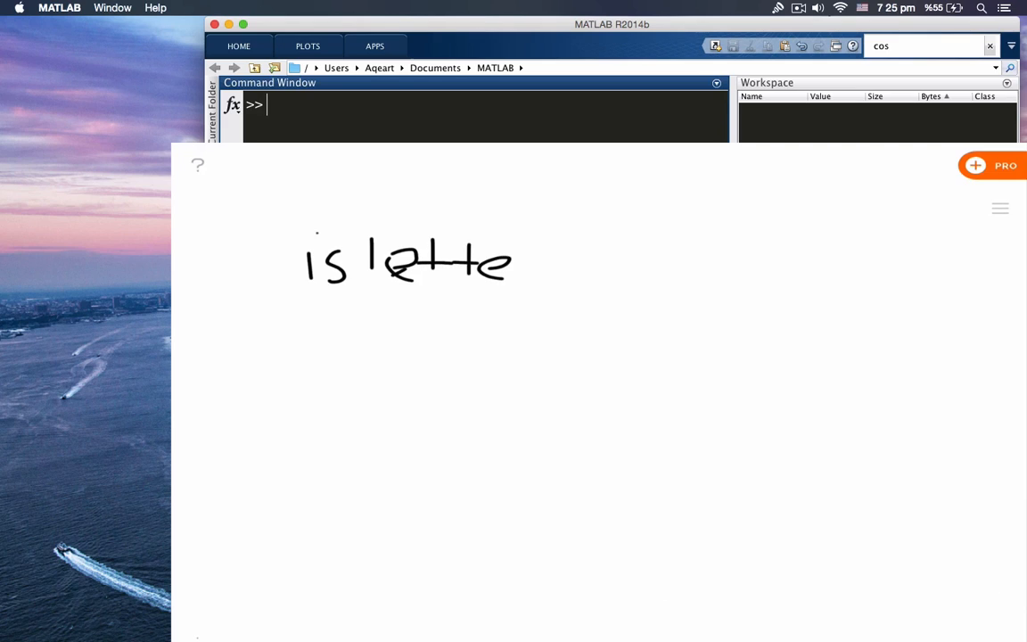
{"action": "left_click_drag", "start_coordinate": [512, 259], "coordinate": [539, 263]}
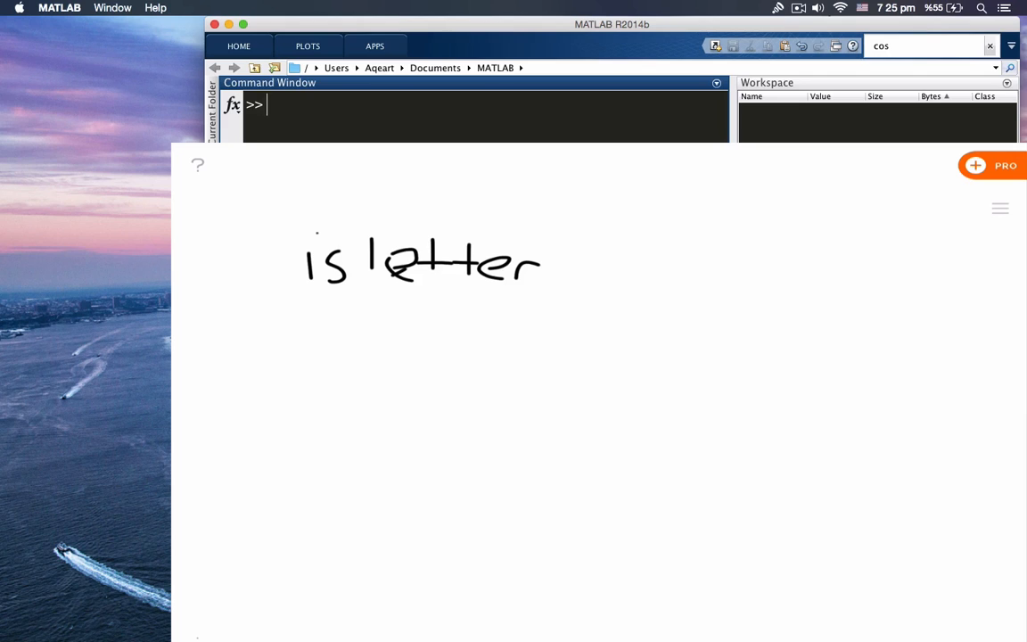
{"action": "left_click_drag", "start_coordinate": [597, 223], "coordinate": [566, 281]}
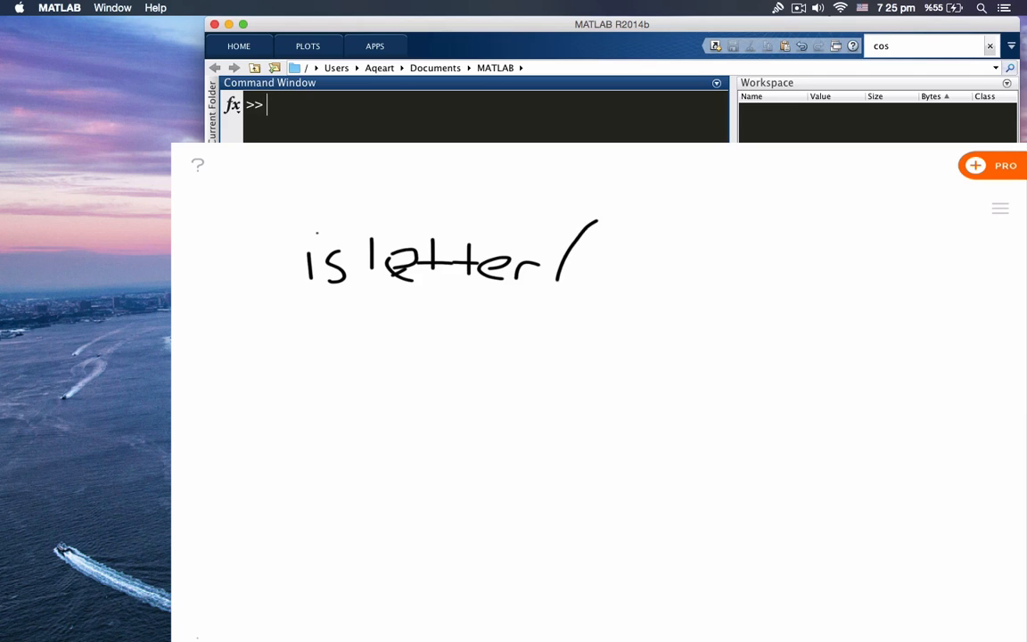
{"action": "left_click_drag", "start_coordinate": [571, 241], "coordinate": [633, 286]}
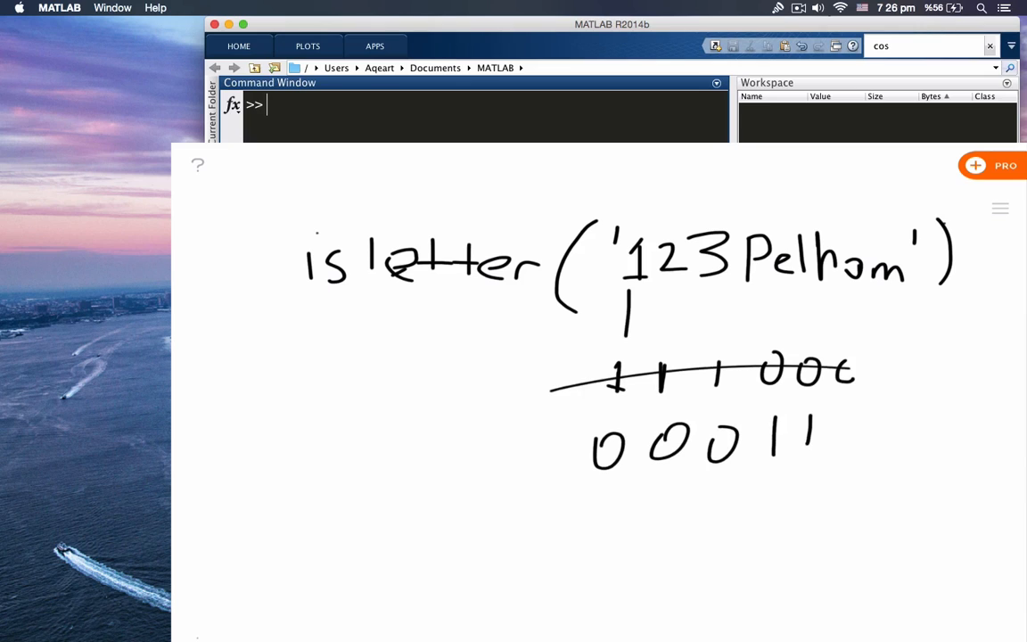
{"action": "left_click_drag", "start_coordinate": [803, 419], "coordinate": [937, 464]}
{"action": "type", "text": "i"}
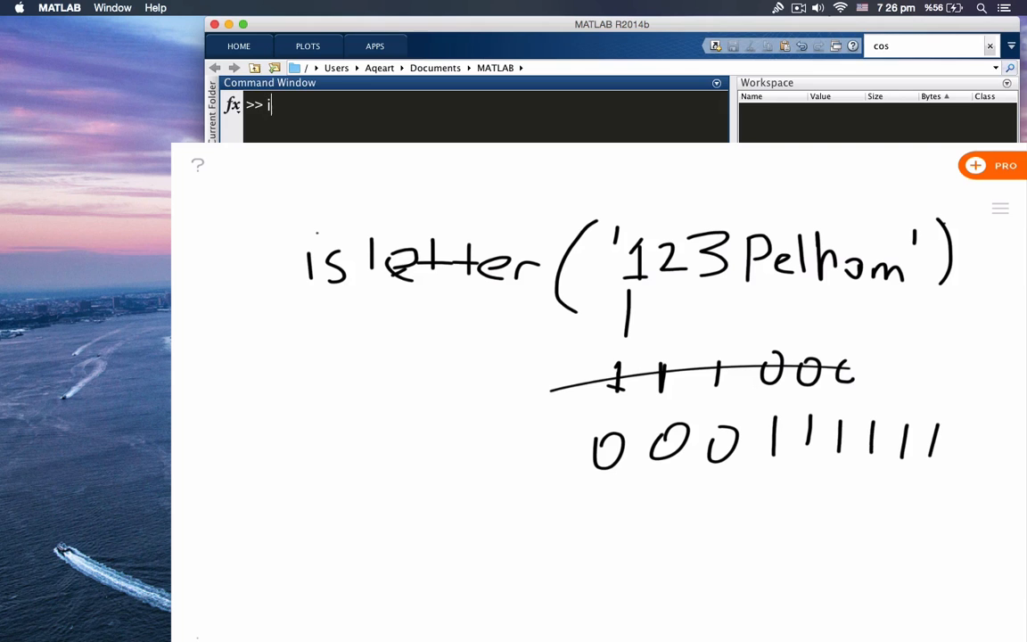
Step: Run isletter('123Pelham') in MATLAB, then clear the console and bring up a blank whiteboard
{"action": "type", "text": "sletter("}
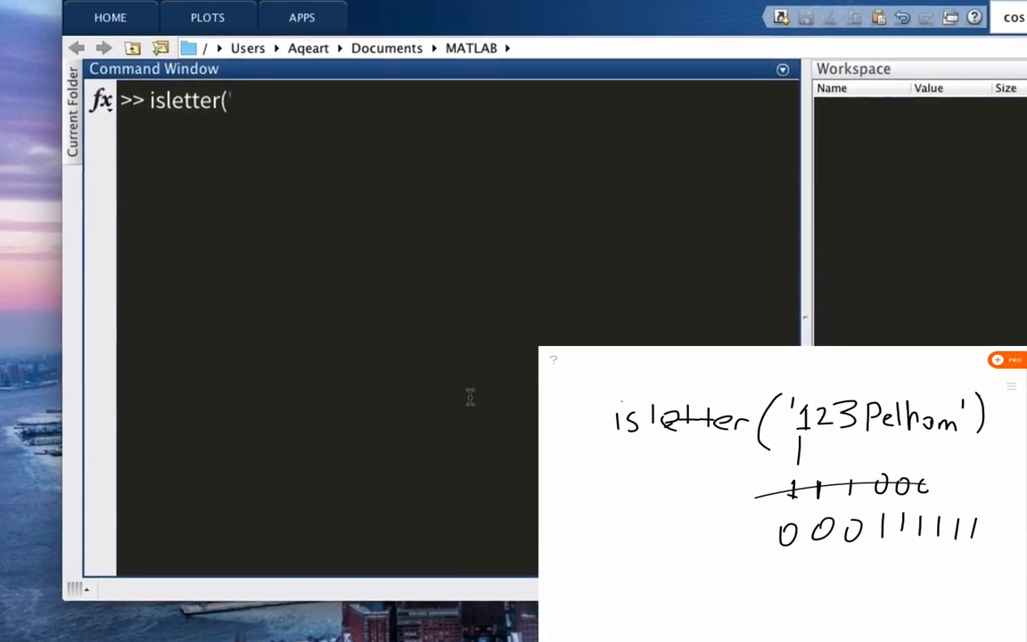
{"action": "type", "text": "123"}
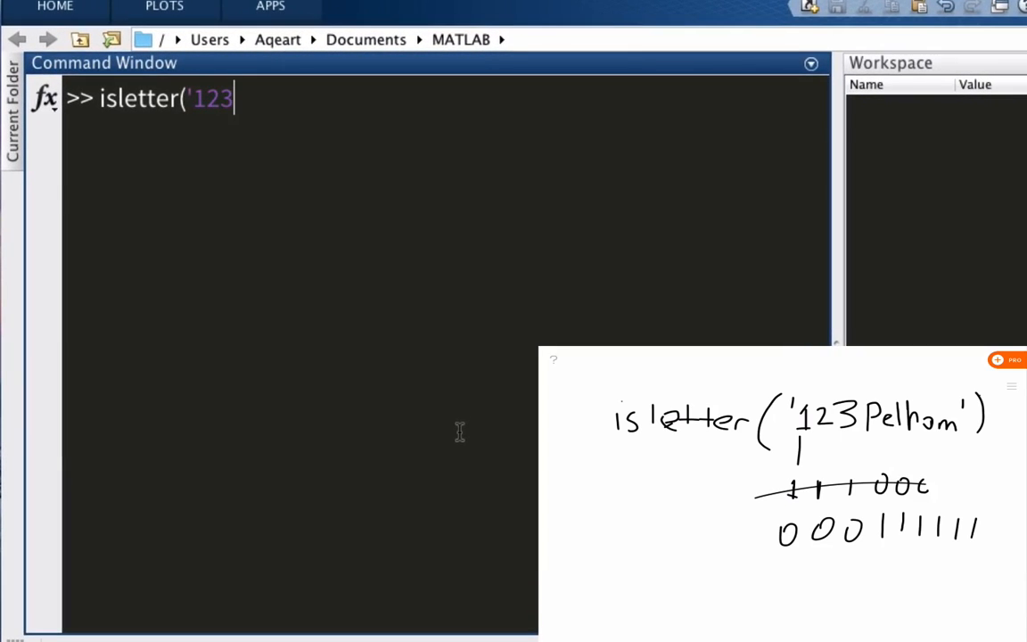
{"action": "type", "text": "Pelham')"}
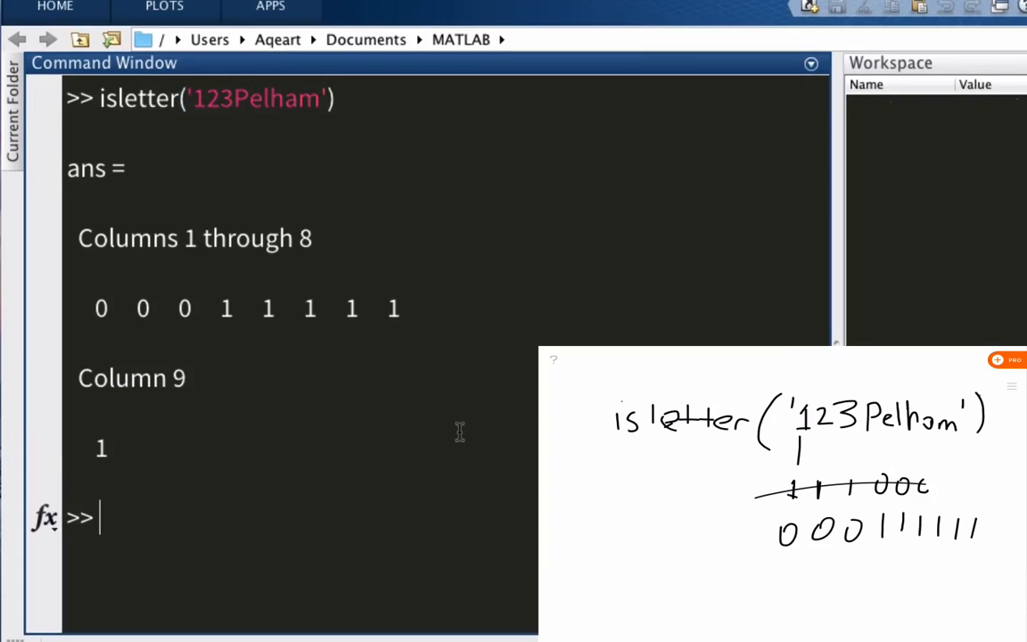
{"action": "left_click_drag", "start_coordinate": [134, 308], "coordinate": [196, 307]}
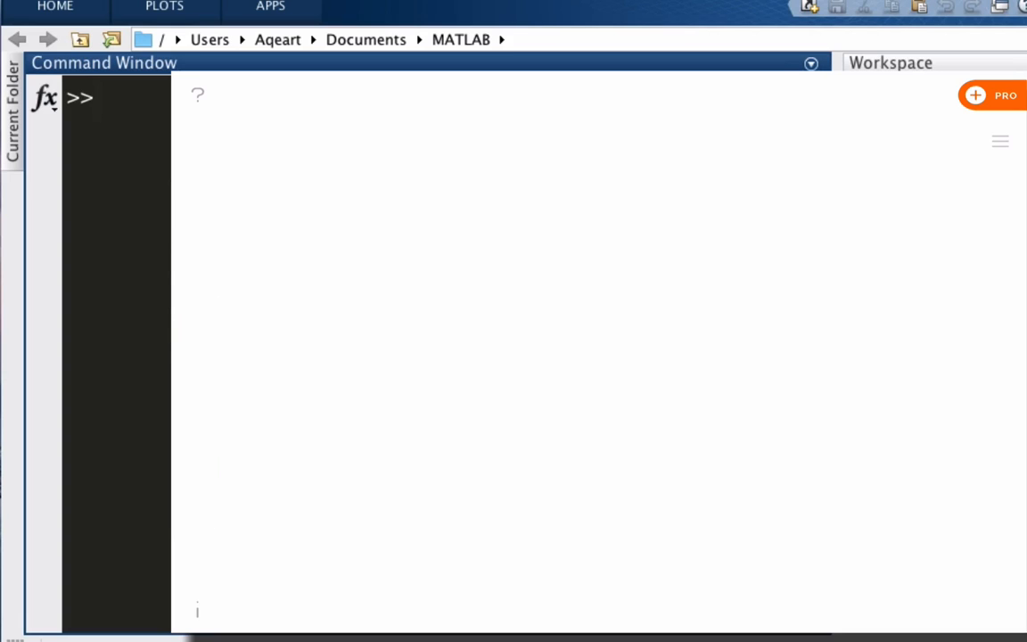
Step: Write isspace('123 45a') in pen across the blank whiteboard canvas
{"action": "left_click_drag", "start_coordinate": [272, 178], "coordinate": [392, 250]}
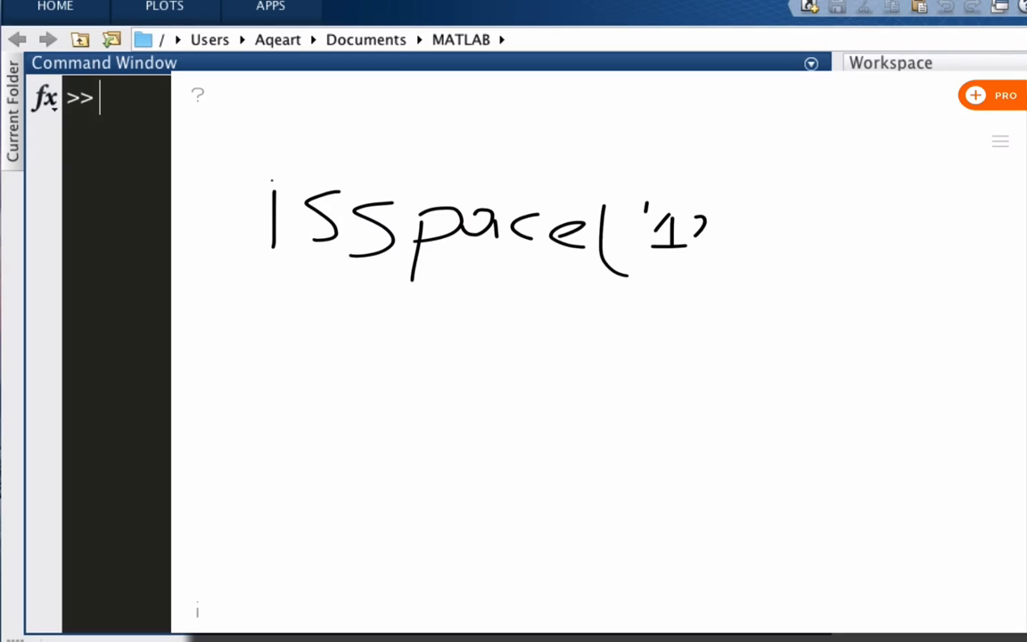
{"action": "type", "text": "23"}
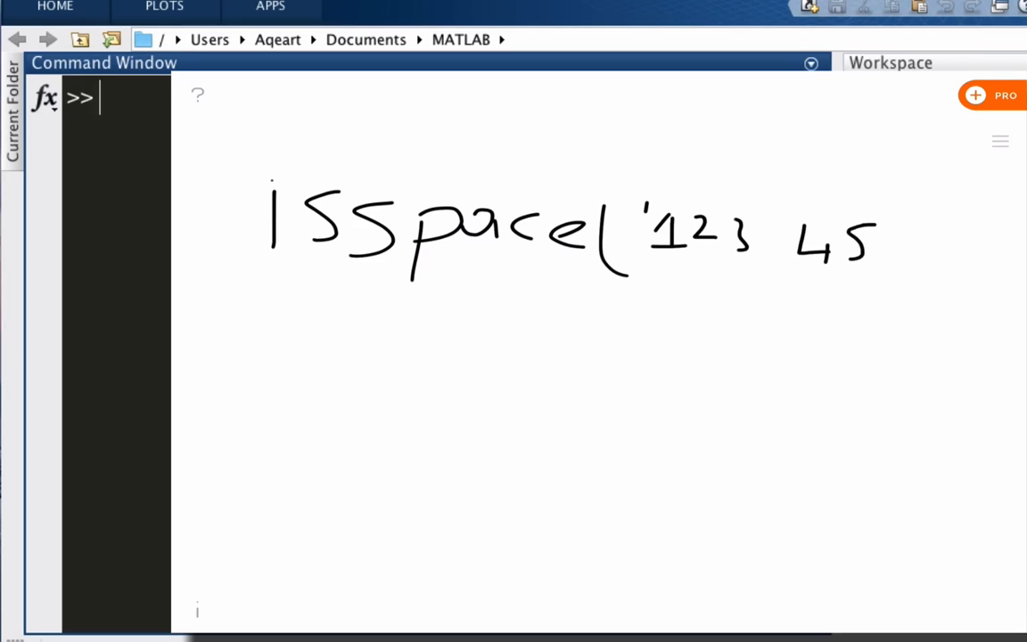
{"action": "type", "text": "0')"}
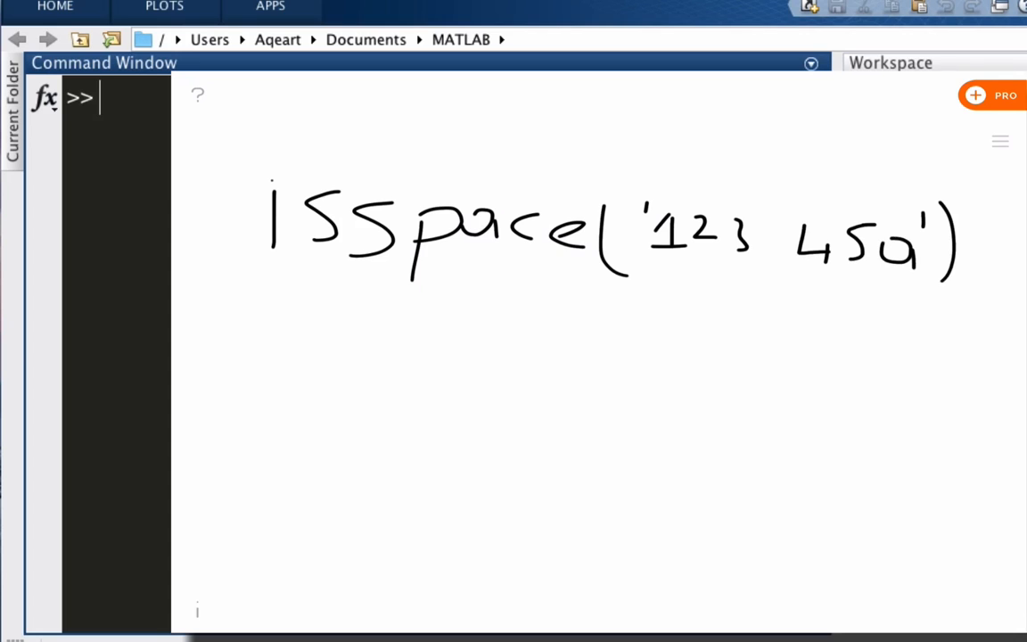
Step: Enter isspace('123 45a') to display the logical array 0 0 0 1 0 0 0
{"action": "type", "text": "isspace("}
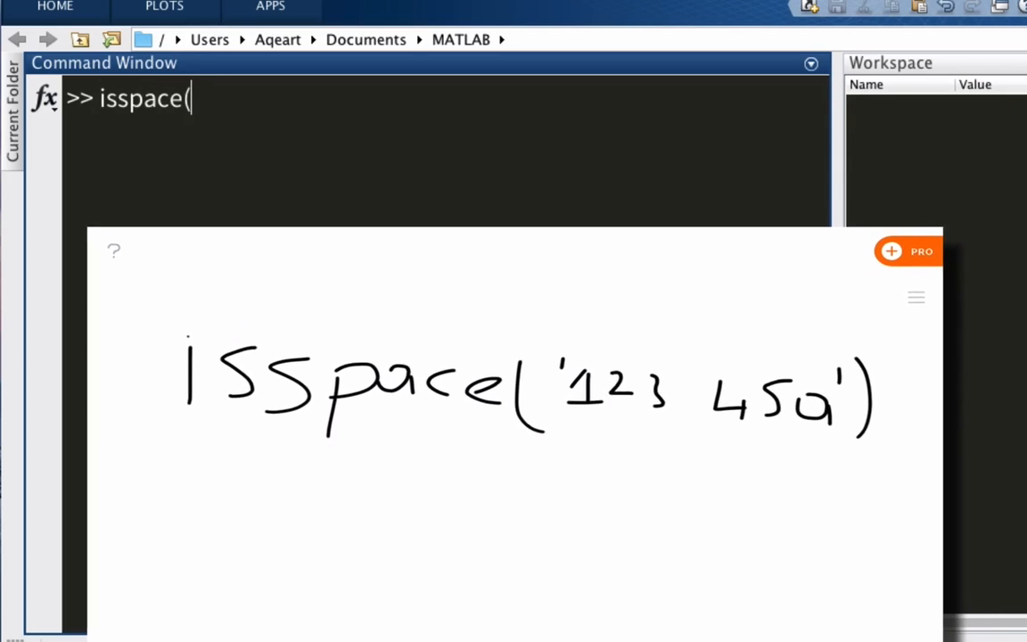
{"action": "type", "text": "'123"}
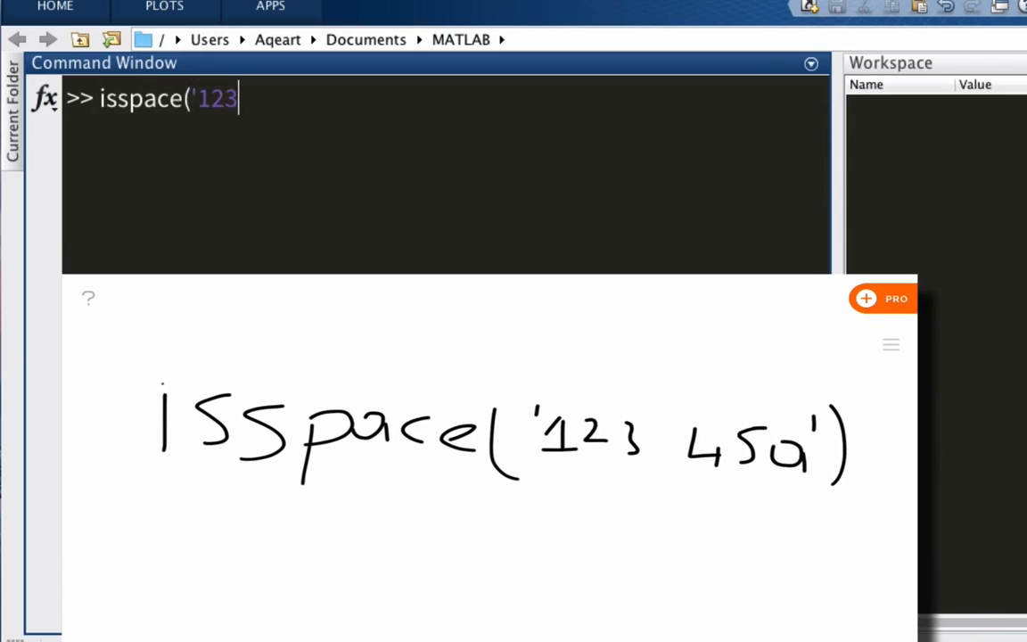
{"action": "type", "text": "45a')"}
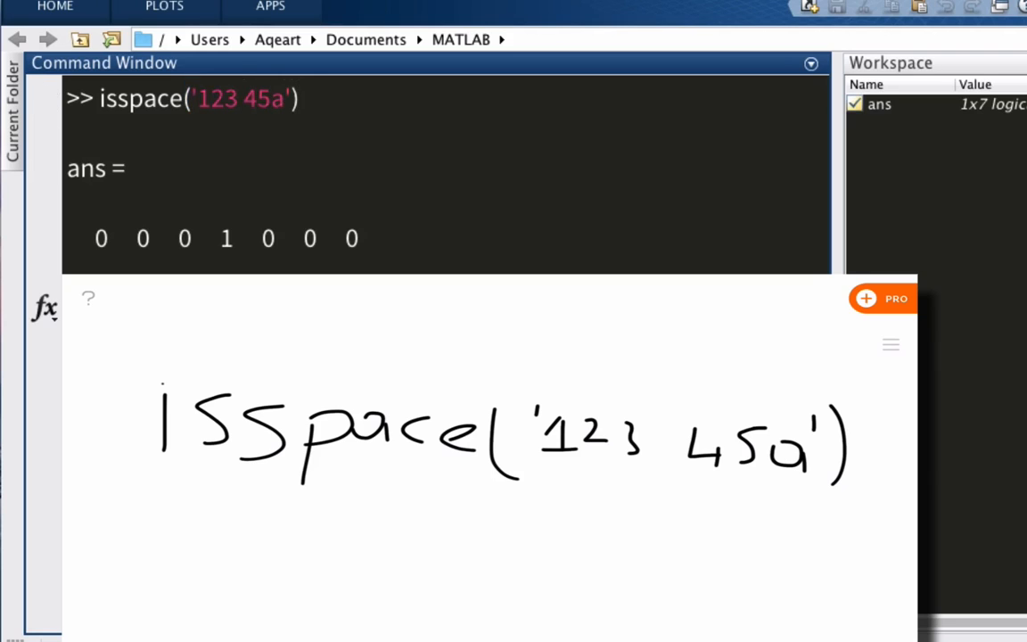
{"action": "mouse_move", "coordinate": [228, 239]}
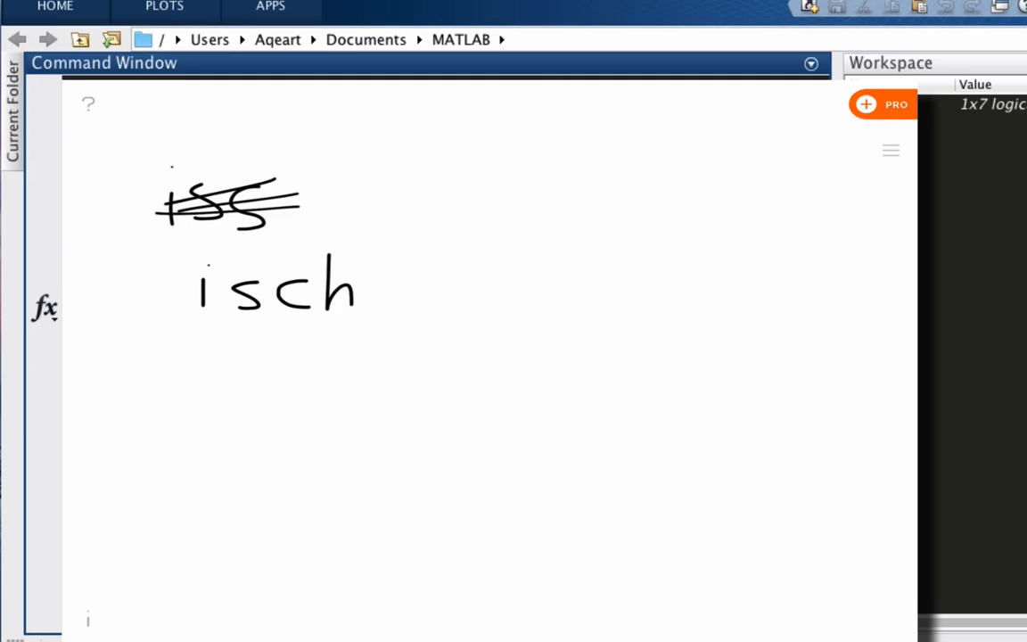
Step: Cross out the old note and write ischar(____) annotated 'string or not'
{"action": "type", "text": "ar"}
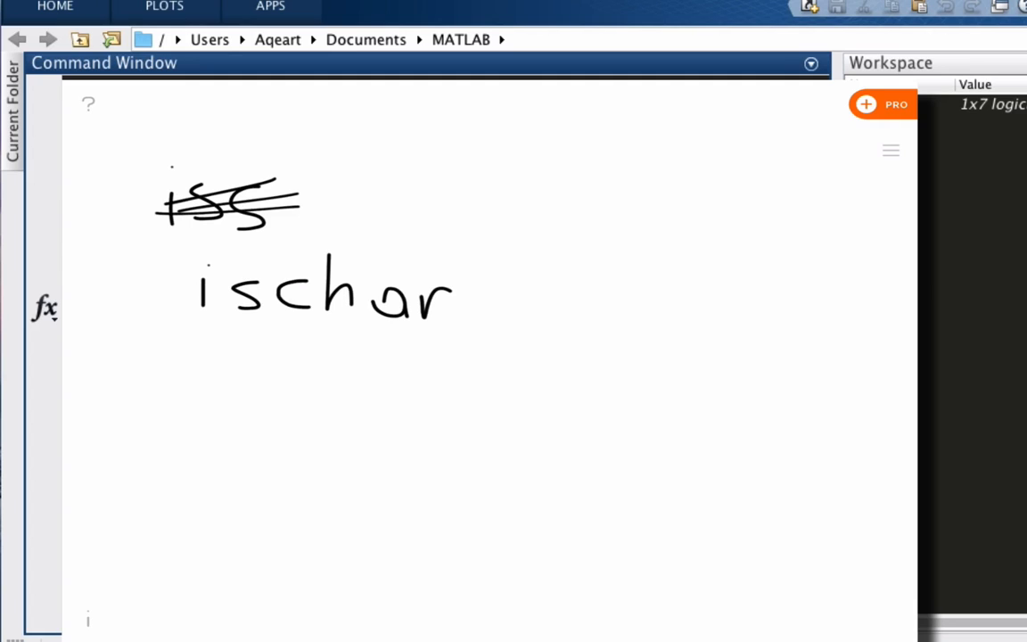
{"action": "type", "text": "("}
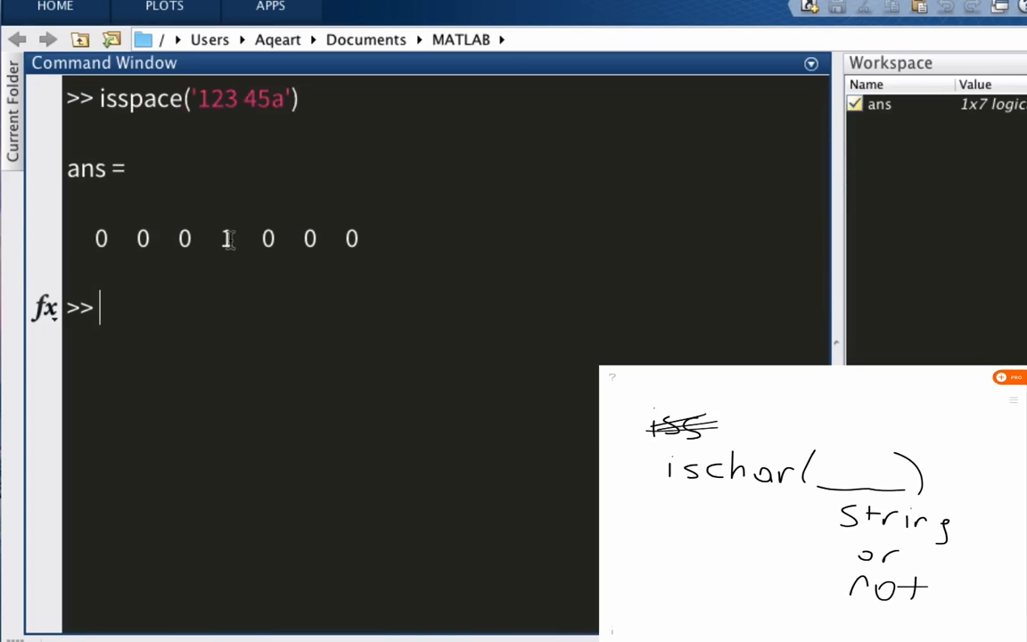
Step: Run ischar('123'), returning 1, and ischar(3.141592), returning 0
{"action": "type", "text": "ischar('123"}
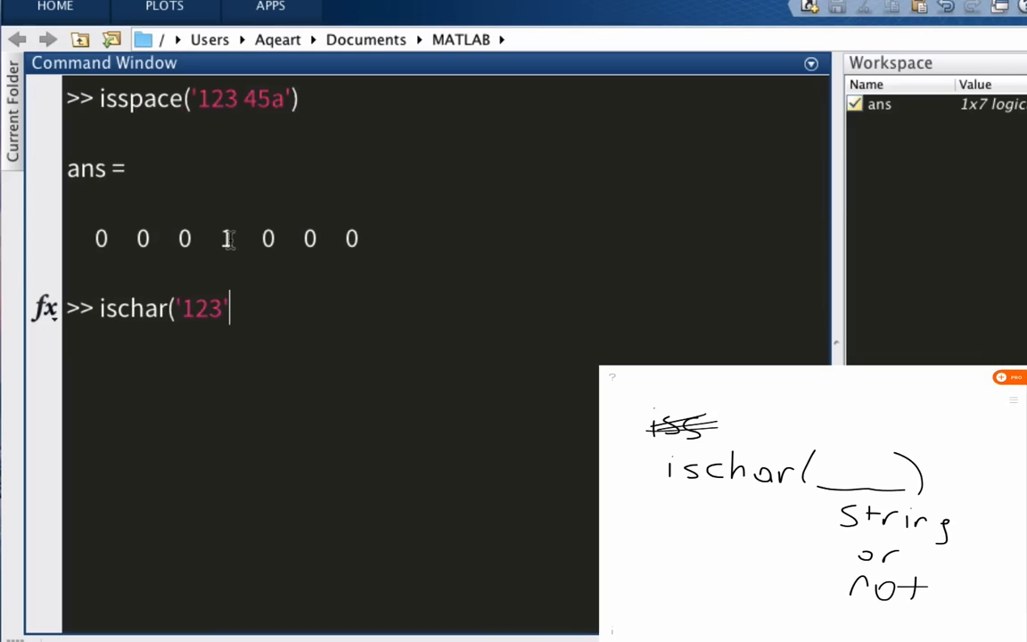
{"action": "type", "text": ")"}
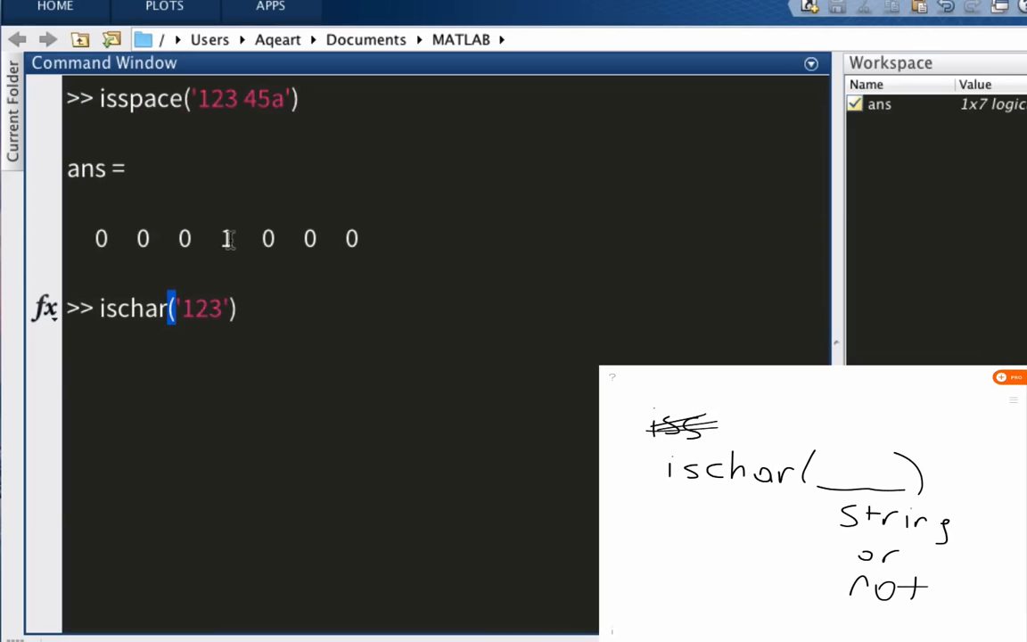
{"action": "key", "text": "Enter"}
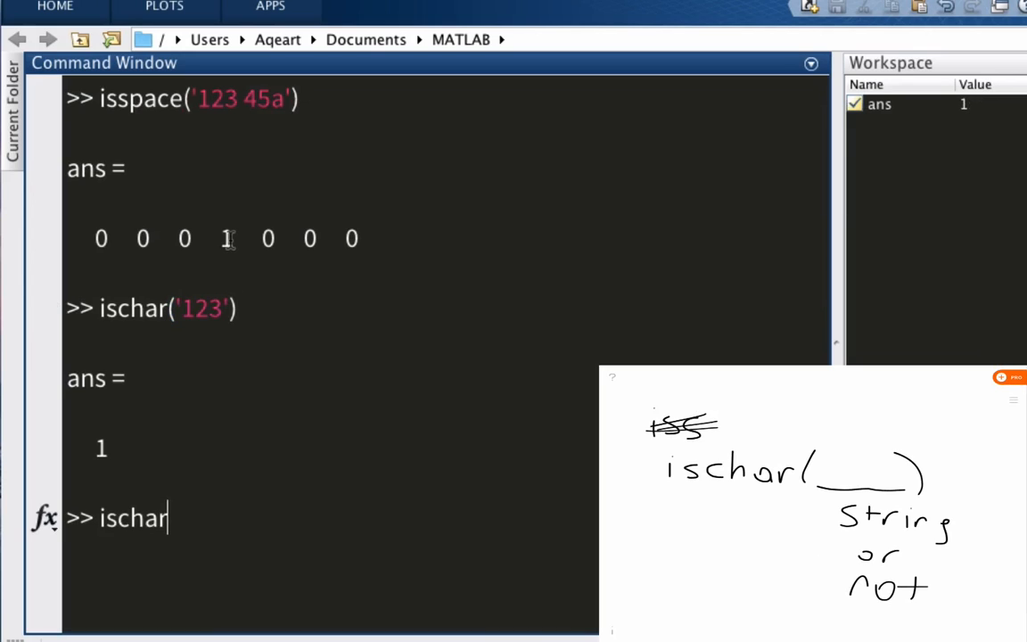
{"action": "type", "text": "(3.141"}
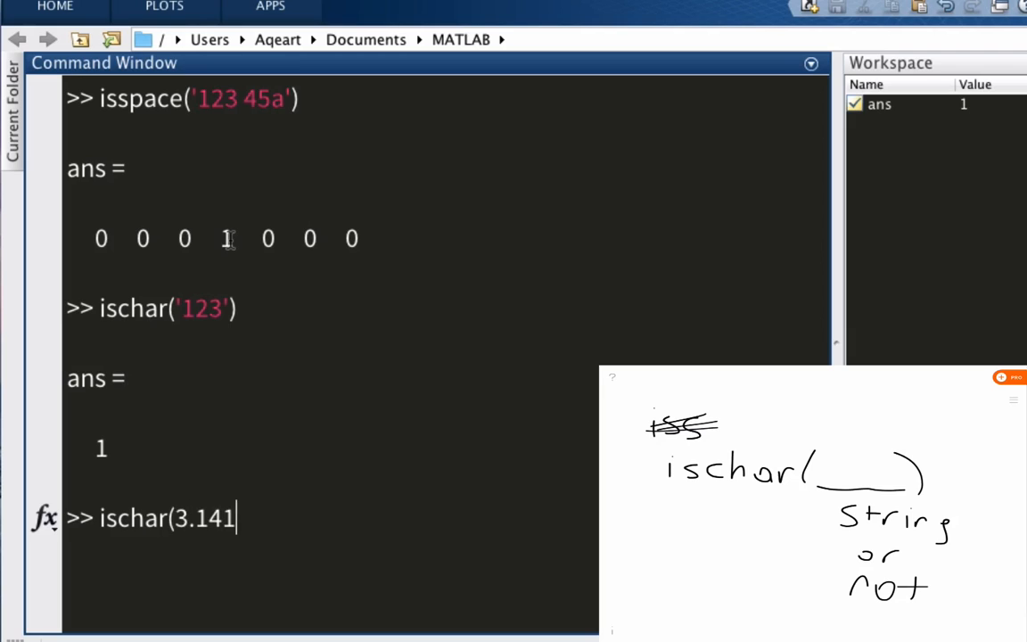
{"action": "type", "text": "592"}
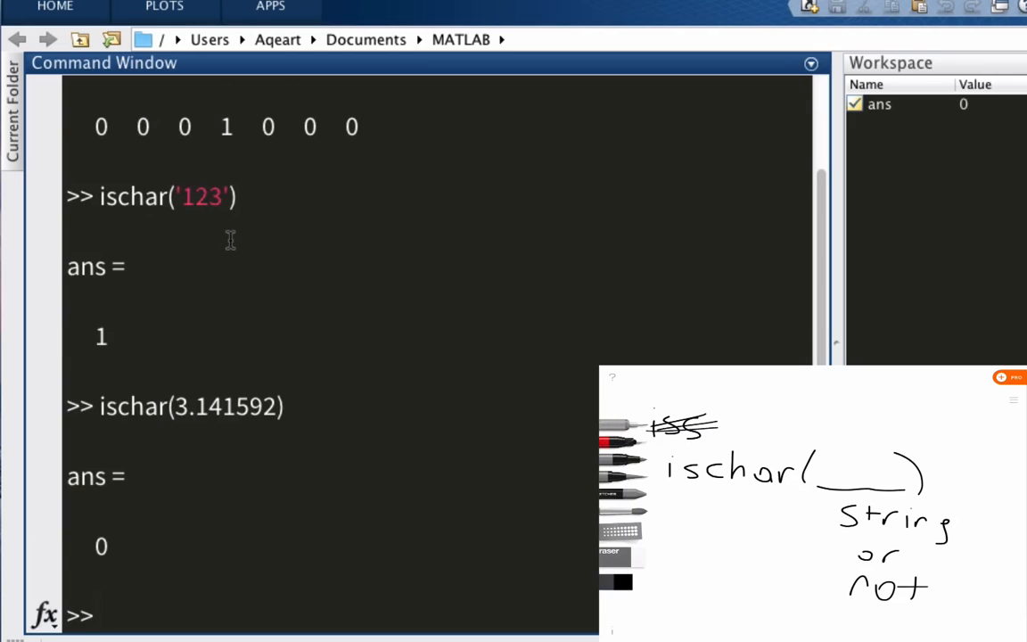
{"action": "left_click", "coordinate": [622, 553]}
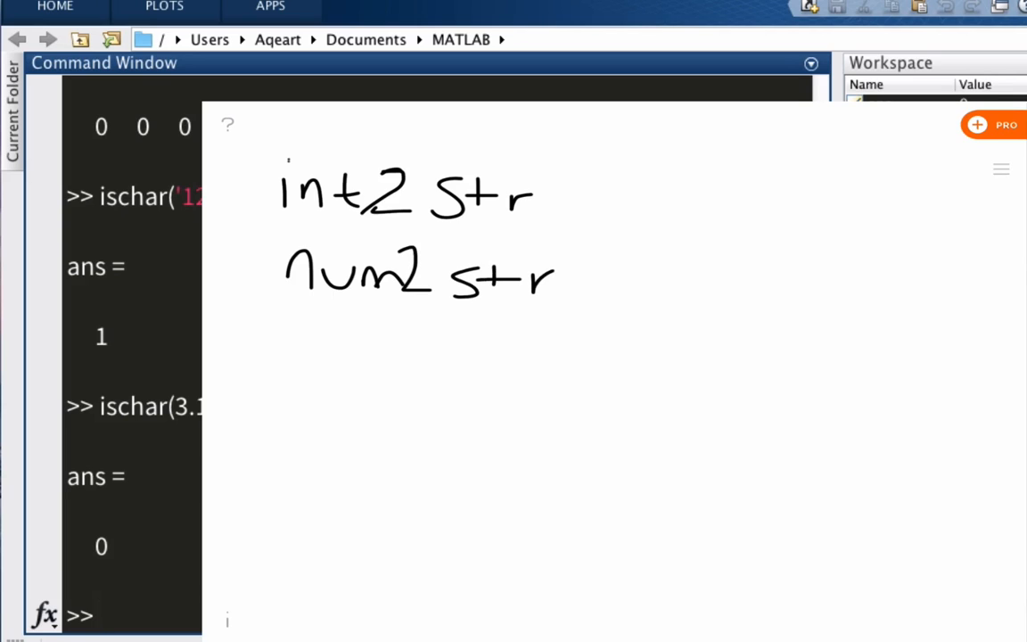
Step: Write int2str and num2str, circle 'int' and 'num' with arrows, then erase the board
{"action": "left_click_drag", "start_coordinate": [544, 192], "coordinate": [664, 191]}
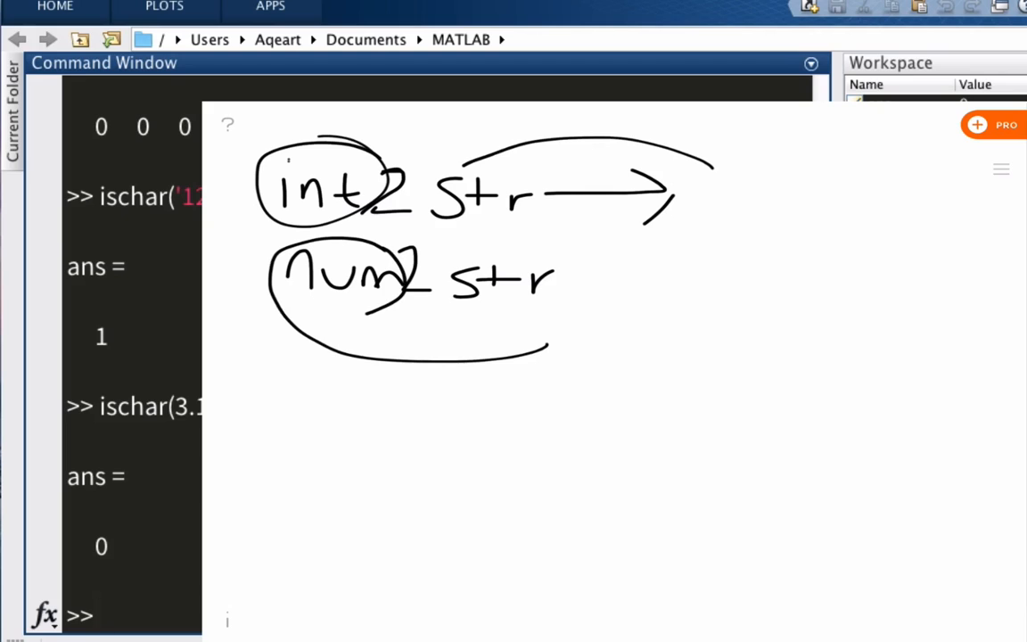
{"action": "left_click_drag", "start_coordinate": [553, 259], "coordinate": [607, 232]}
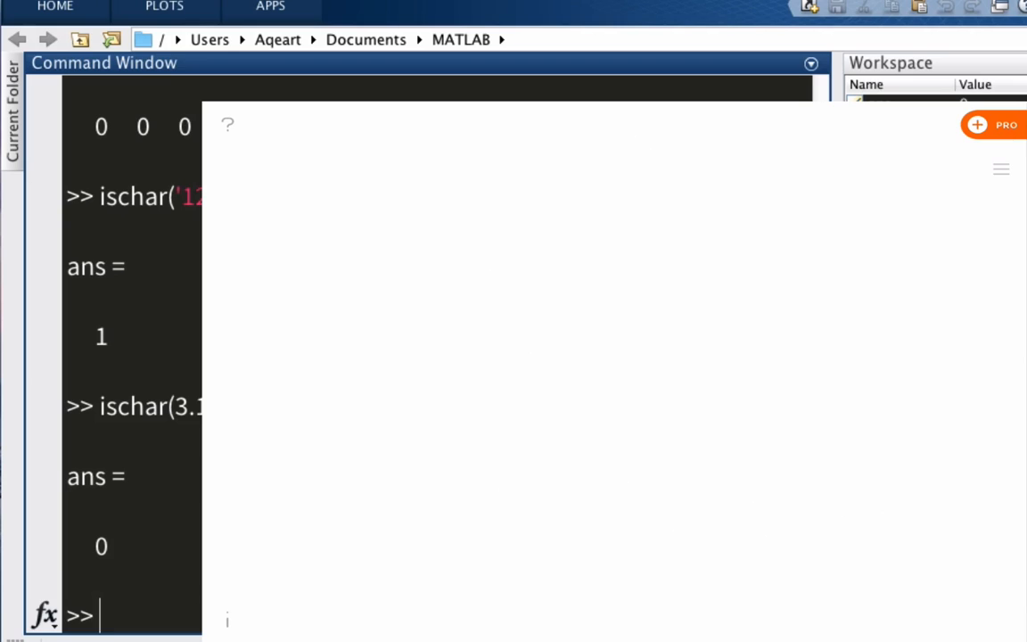
Step: Enter num2str(3.1415926) to get the default text result 3.1416
{"action": "type", "text": "claer"}
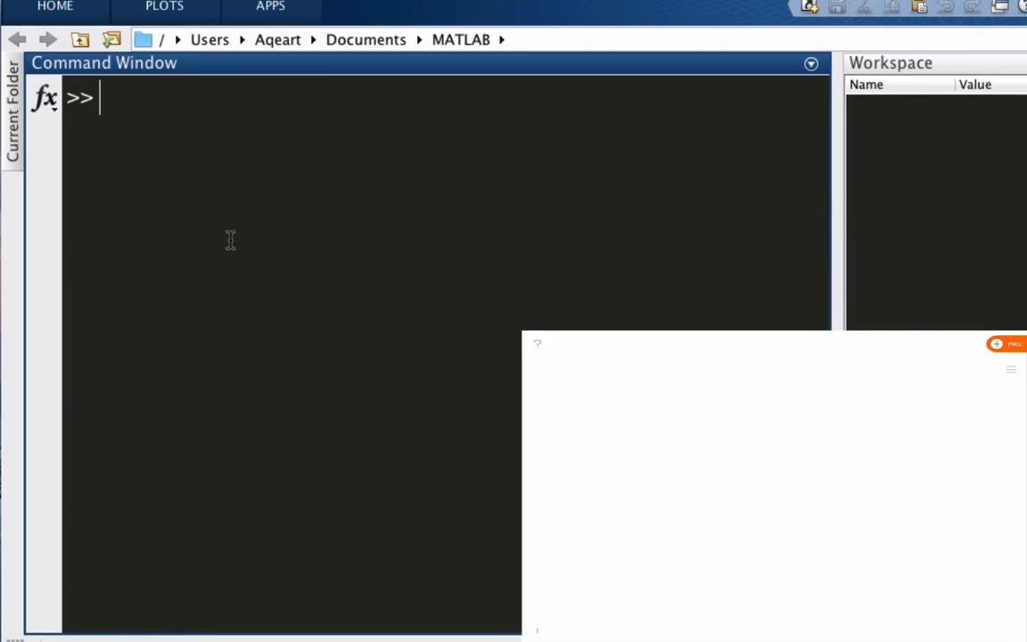
{"action": "type", "text": "num2"}
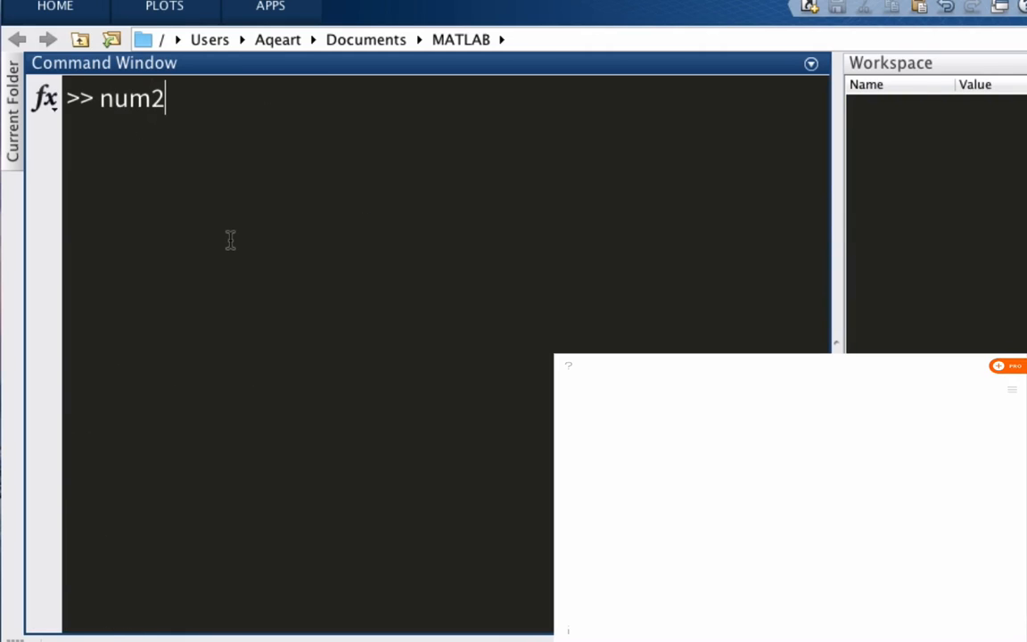
{"action": "type", "text": "str("}
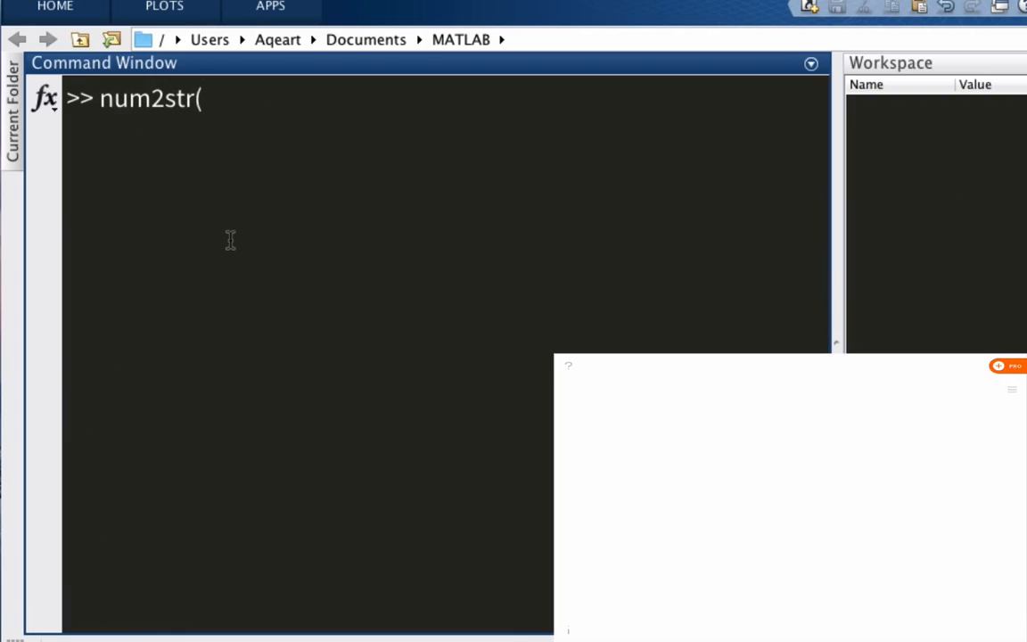
{"action": "type", "text": "3.1415"}
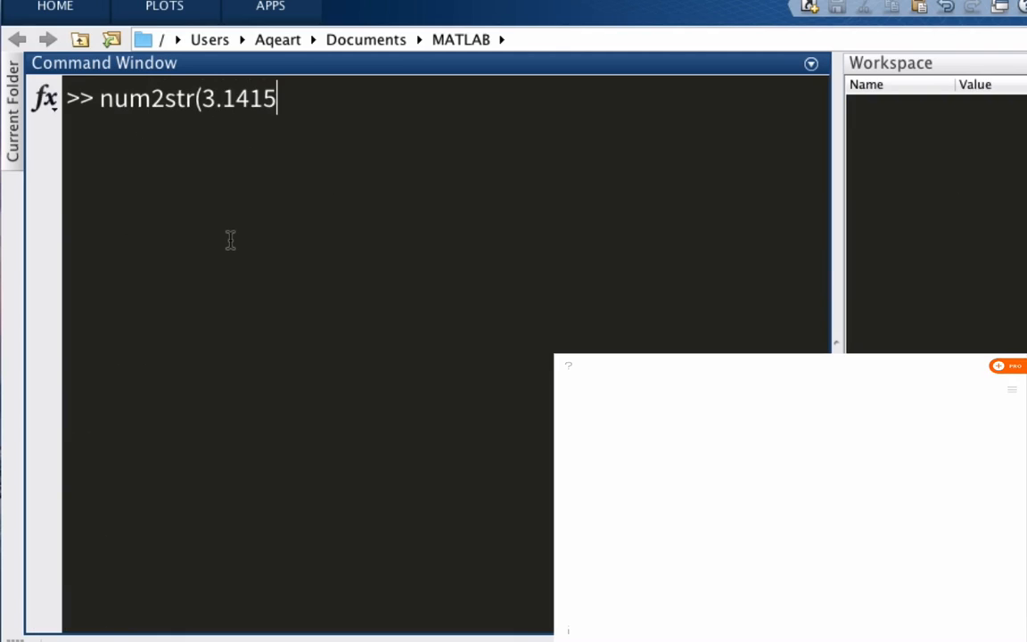
{"action": "type", "text": "926"}
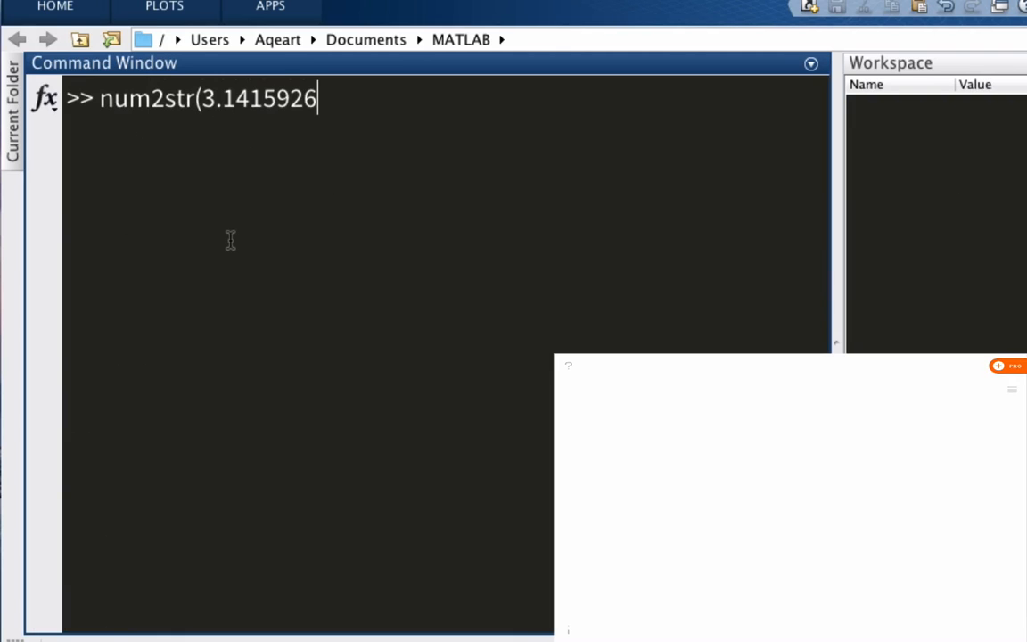
{"action": "key", "text": "Enter"}
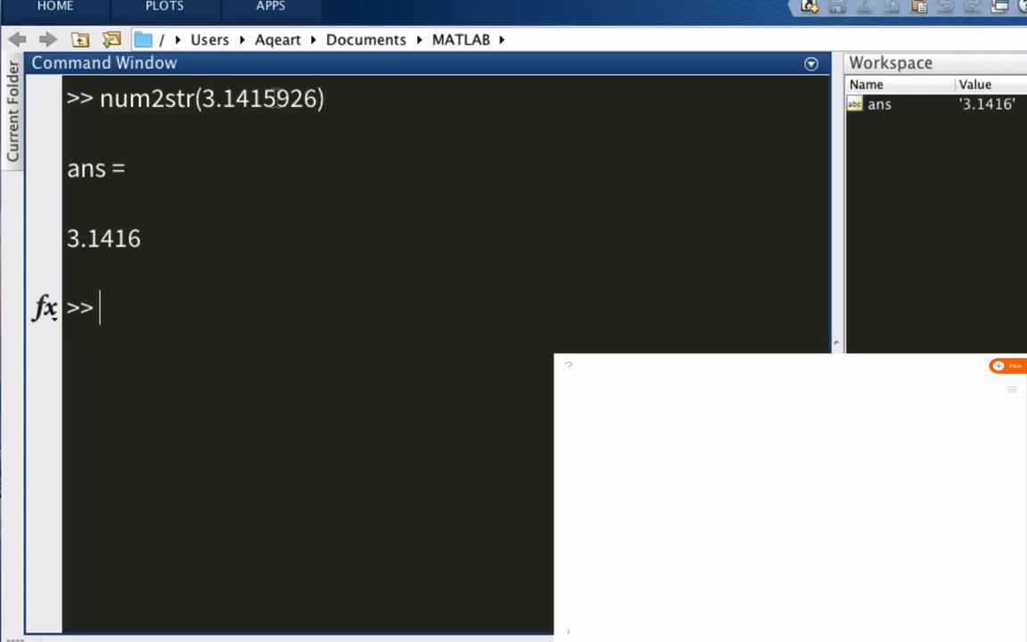
{"action": "mouse_move", "coordinate": [222, 312]}
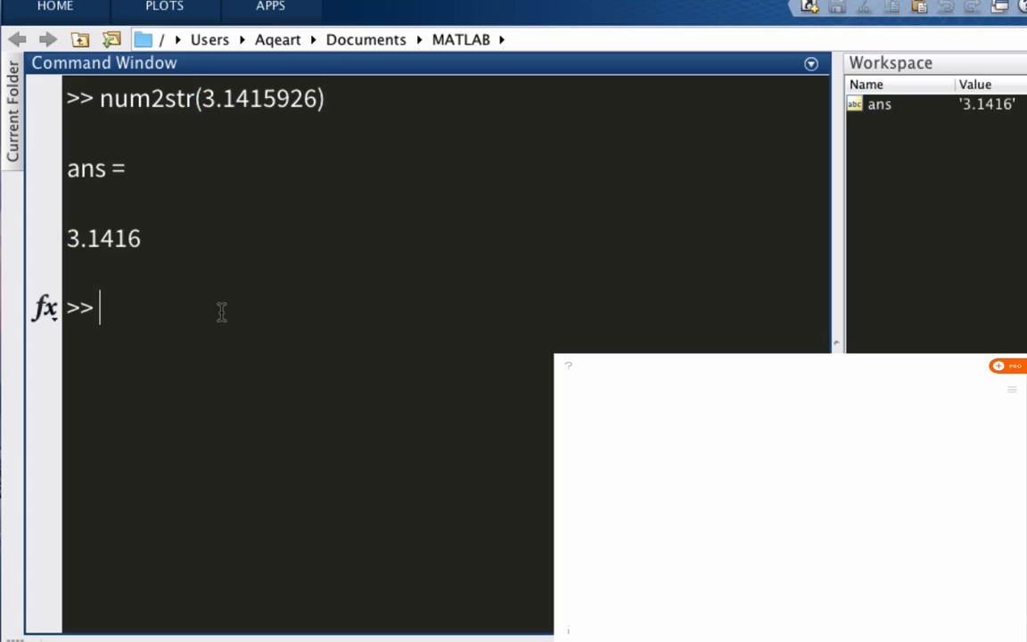
Step: Run num2str(3.1415926) with precisions 6, 8 and 2, yielding 3.14159, 3.1415926 and 3.1
{"action": "type", "text": "n"}
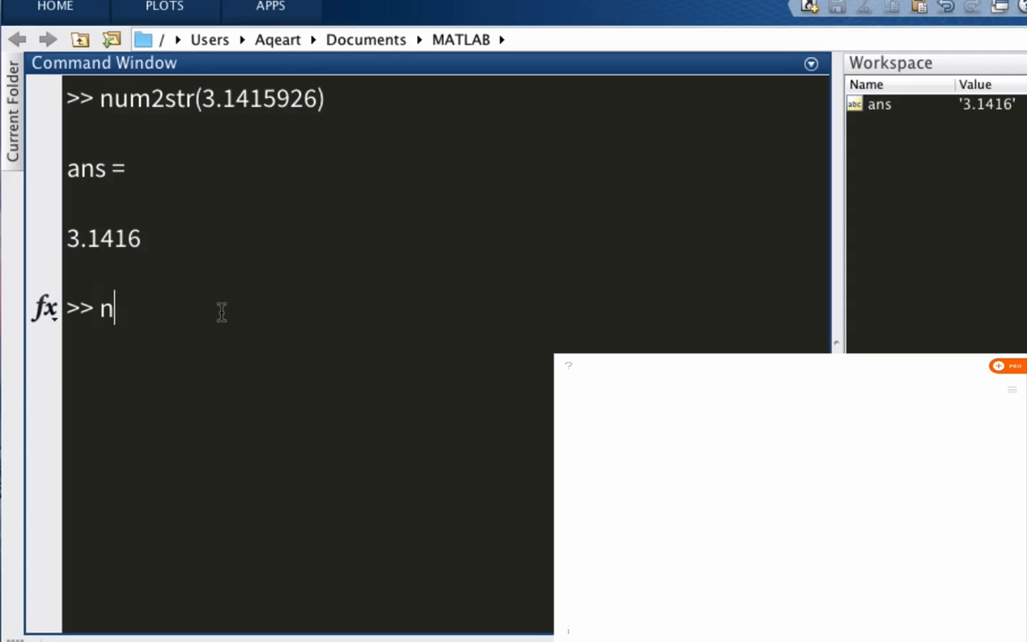
{"action": "key", "text": "Backspace"}
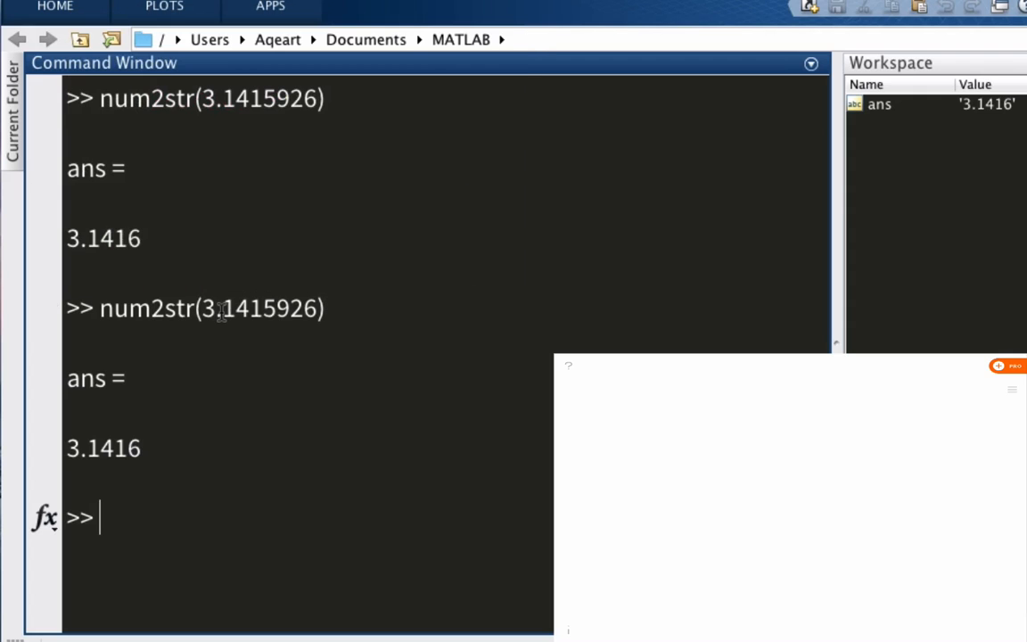
{"action": "type", "text": "num2str(3.1415926)"}
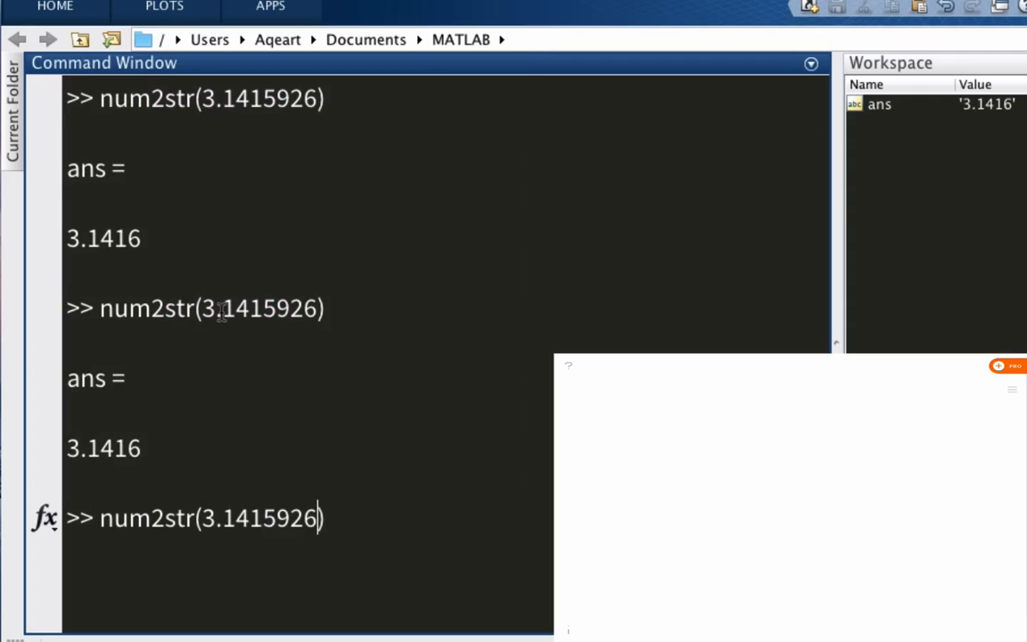
{"action": "type", "text": ","}
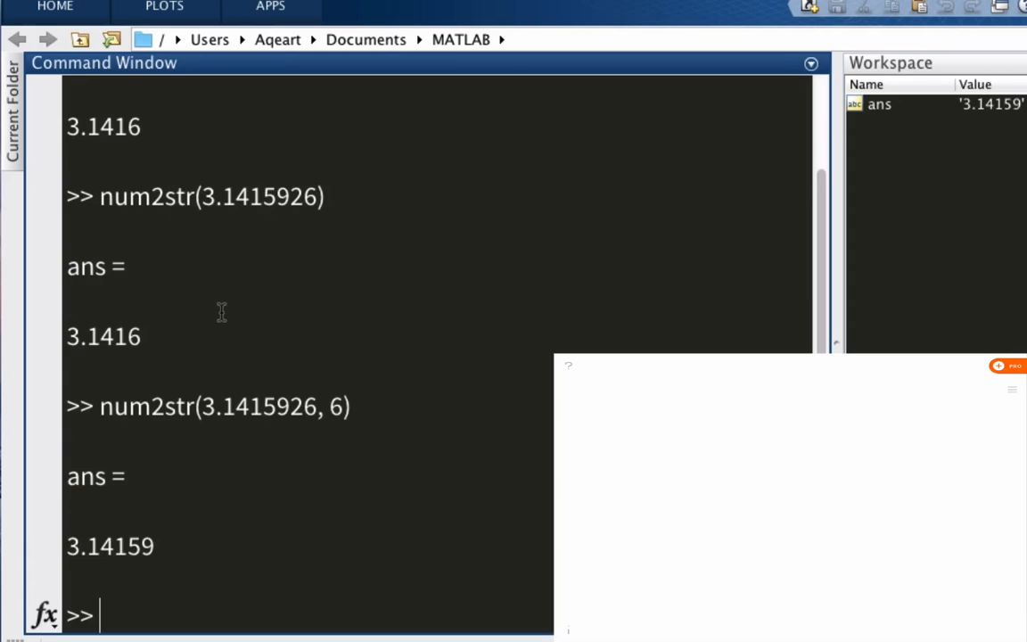
{"action": "mouse_move", "coordinate": [171, 477]}
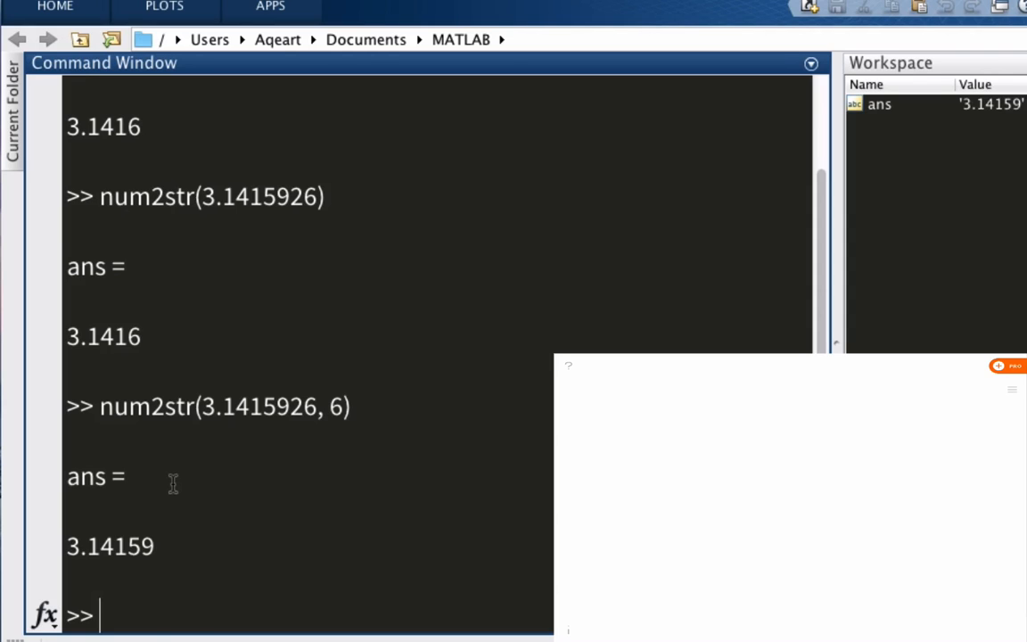
{"action": "type", "text": "num2str(3.1415926, 8)"}
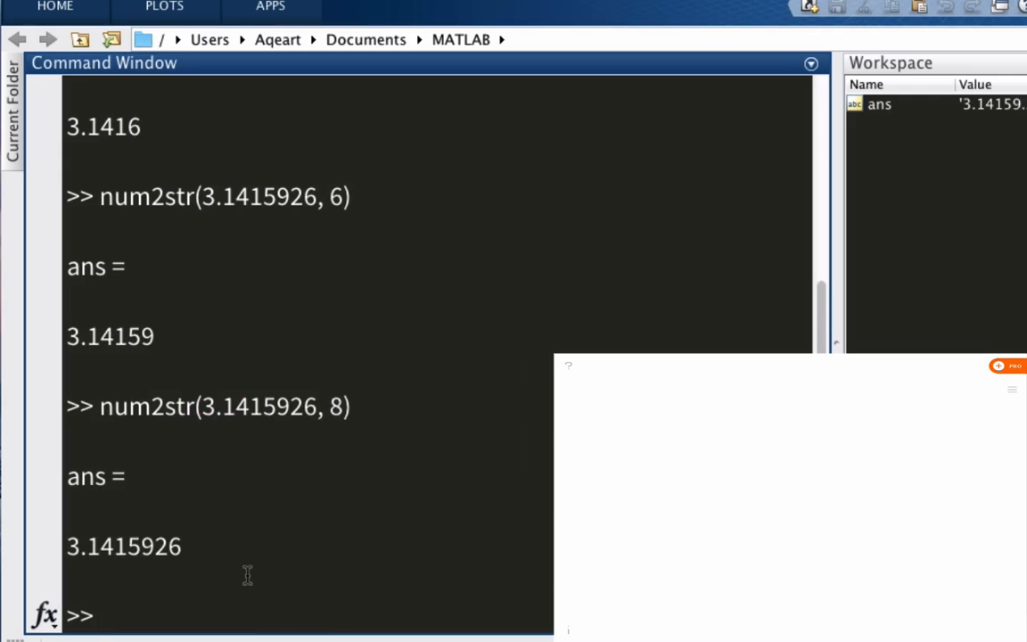
{"action": "mouse_move", "coordinate": [156, 333]}
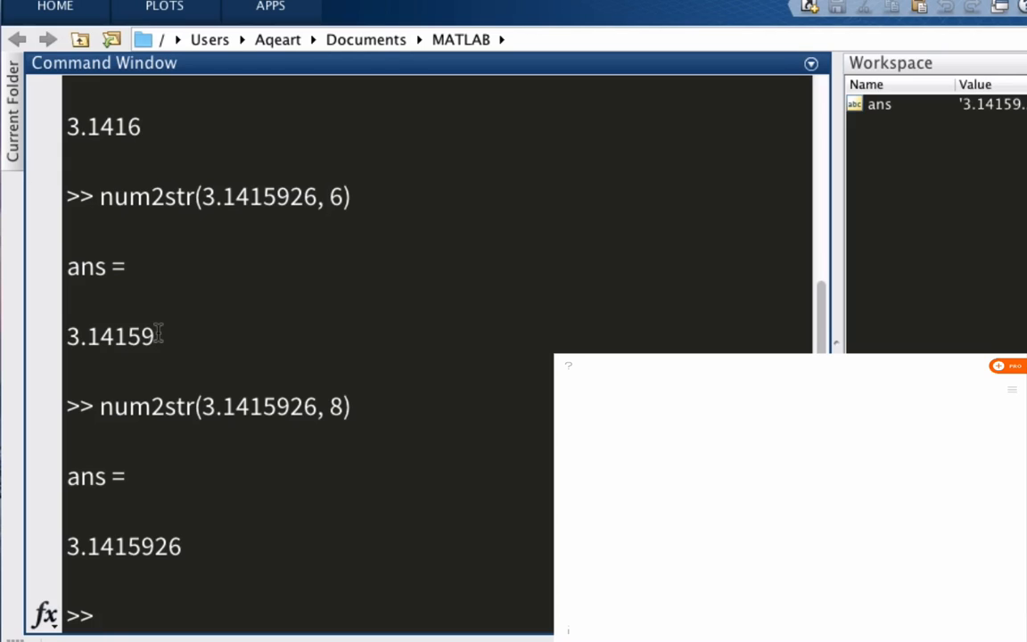
{"action": "mouse_move", "coordinate": [268, 559]}
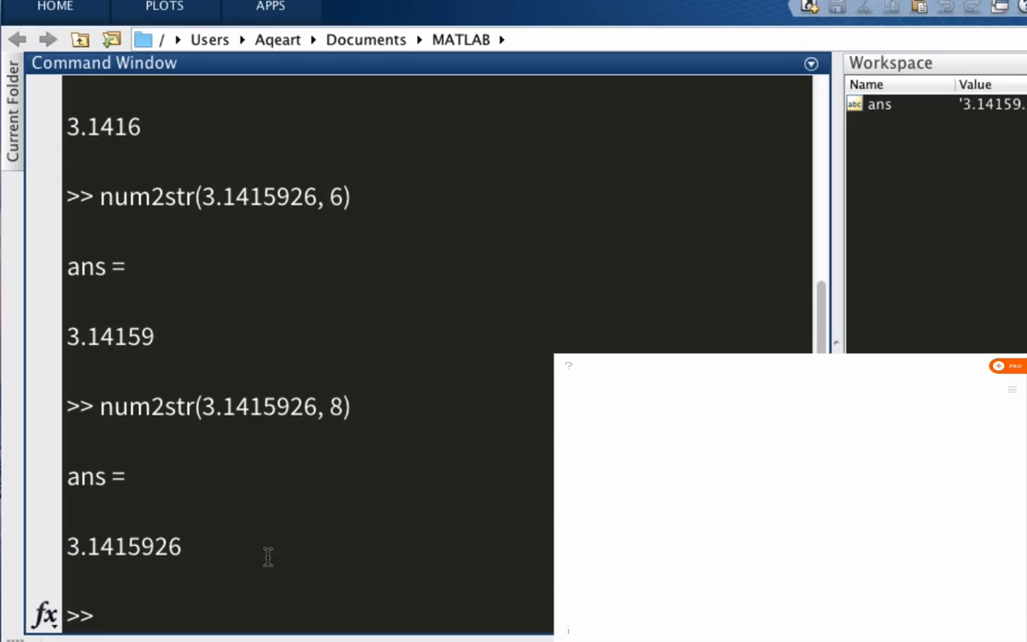
{"action": "type", "text": "num2str(3.1415926, 8)"}
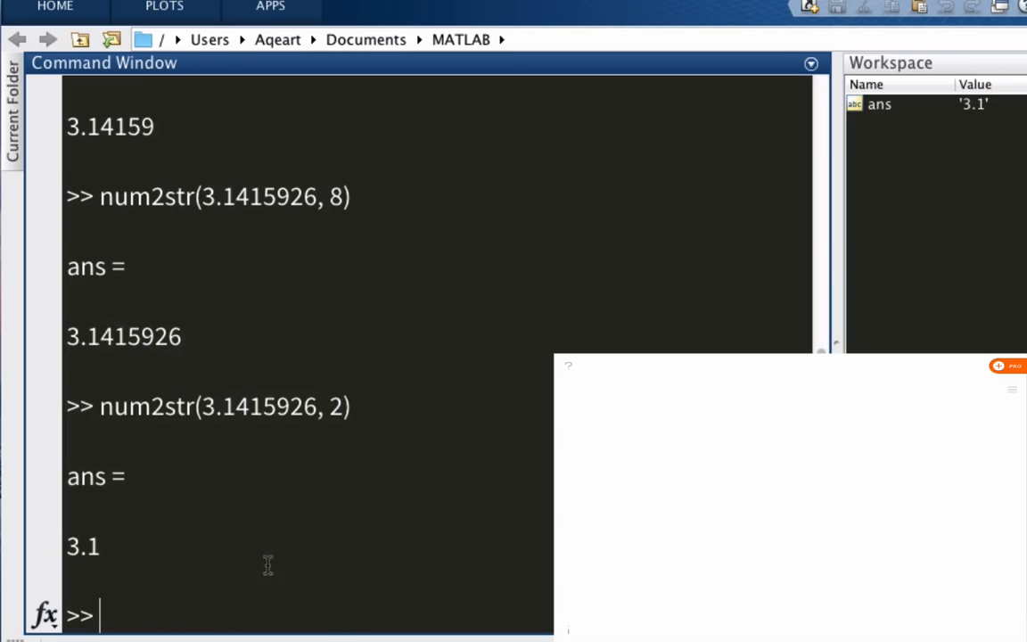
{"action": "type", "text": "cle"}
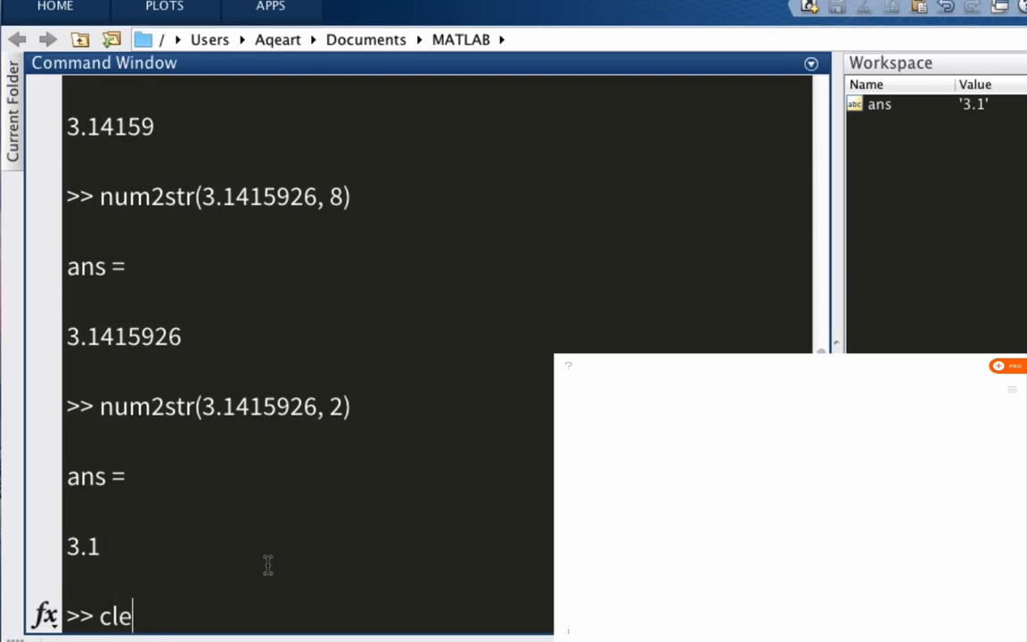
Step: Clear the console, then handwrite str2num, str2double, and str2num('38') arrowed to a circled 38
{"action": "key", "text": "Return"}
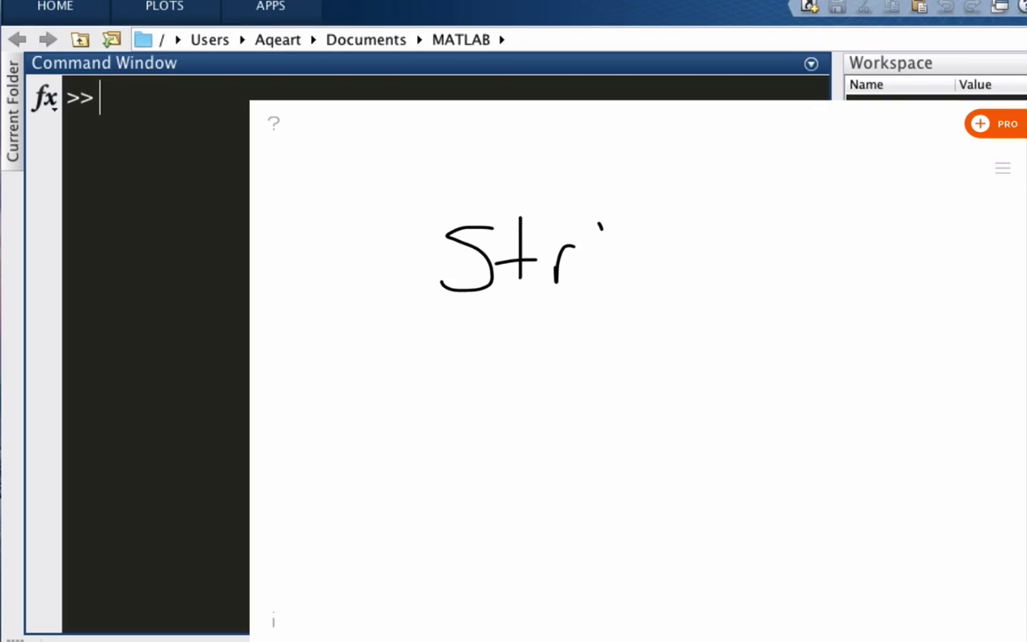
{"action": "left_click_drag", "start_coordinate": [588, 232], "coordinate": [678, 268]}
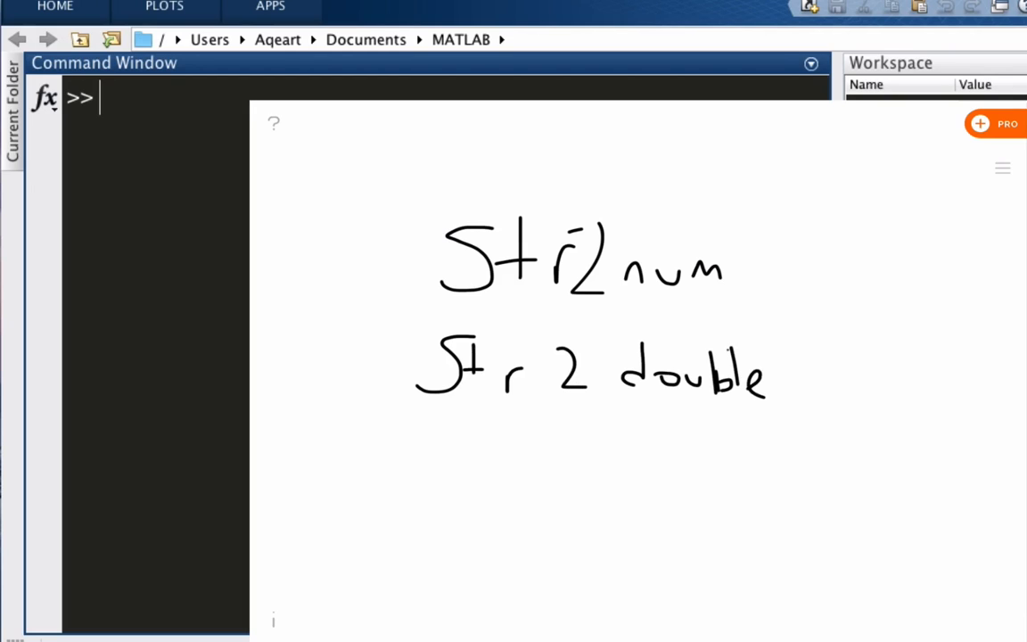
{"action": "left_click_drag", "start_coordinate": [321, 482], "coordinate": [464, 517]}
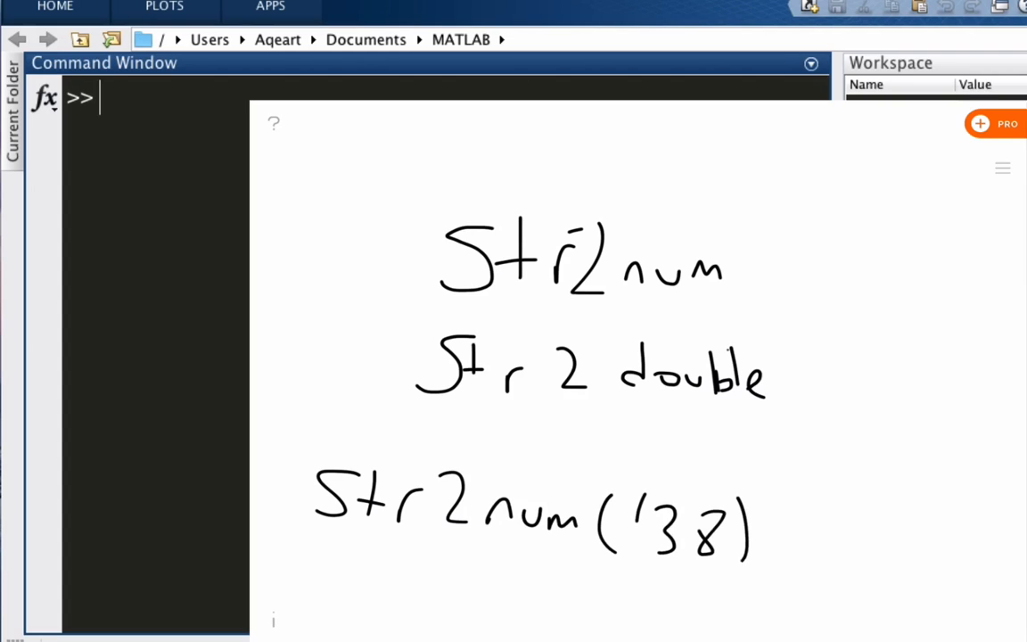
{"action": "left_click_drag", "start_coordinate": [763, 526], "coordinate": [807, 531]}
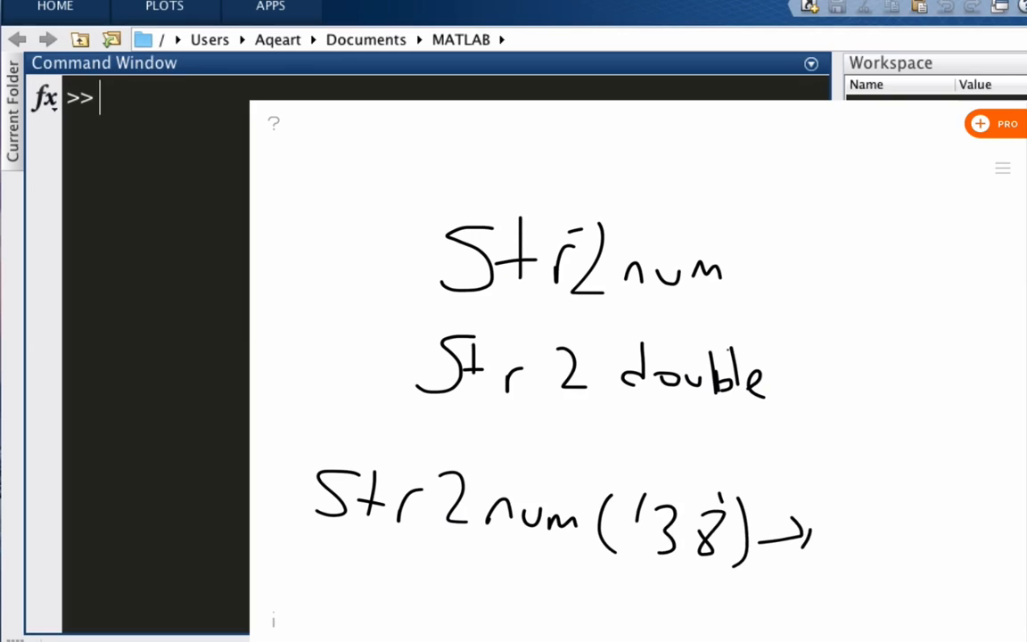
{"action": "left_click_drag", "start_coordinate": [856, 517], "coordinate": [959, 552]}
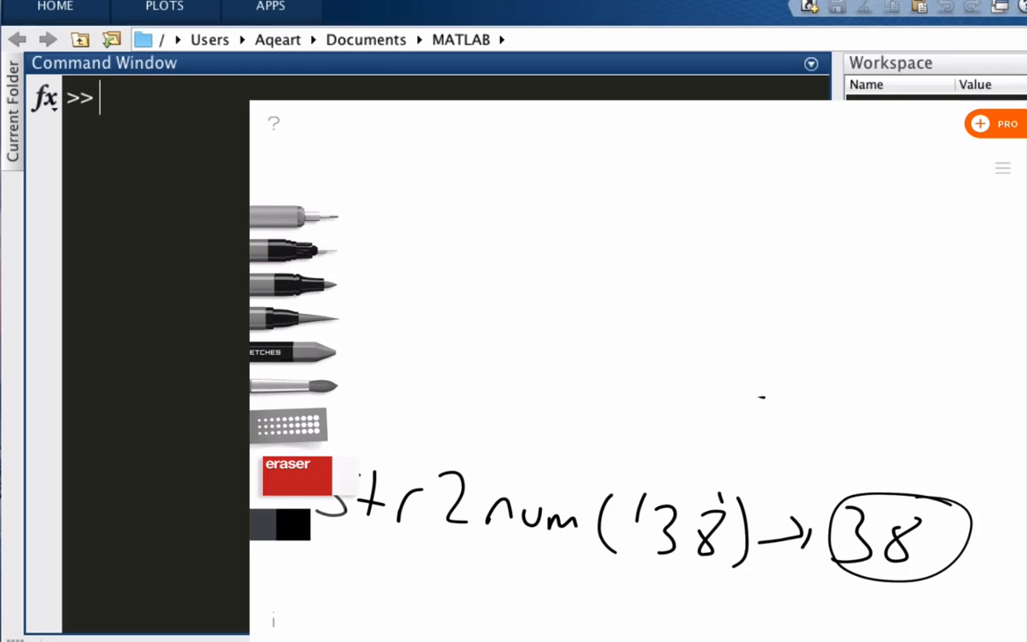
Step: Erase the top notes, write str2num('66 10 170') with a space label, and circle 66 10 170
{"action": "left_click", "coordinate": [290, 254]}
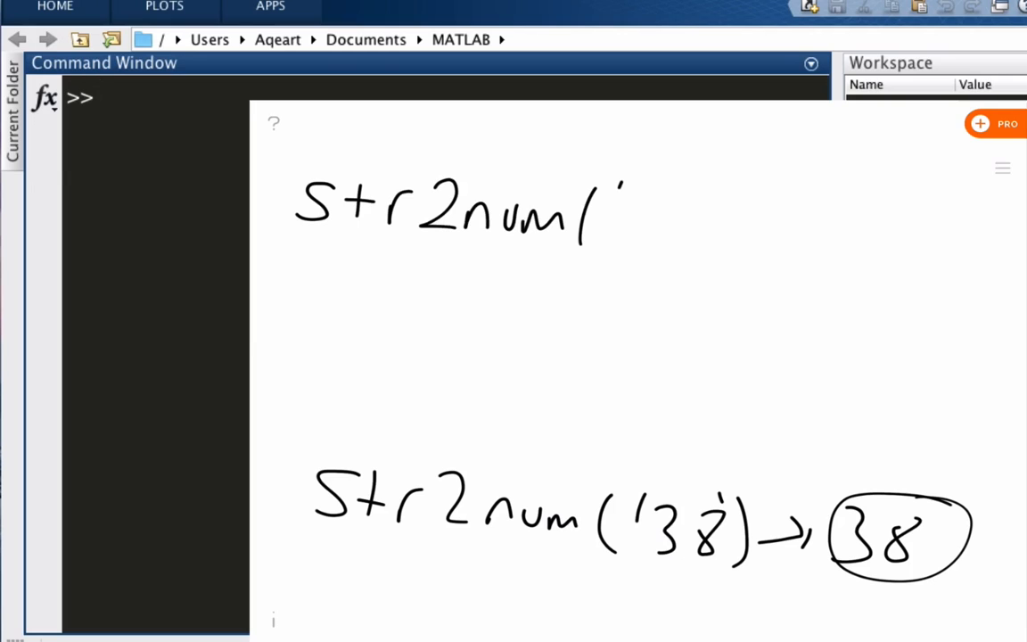
{"action": "type", "text": "66"}
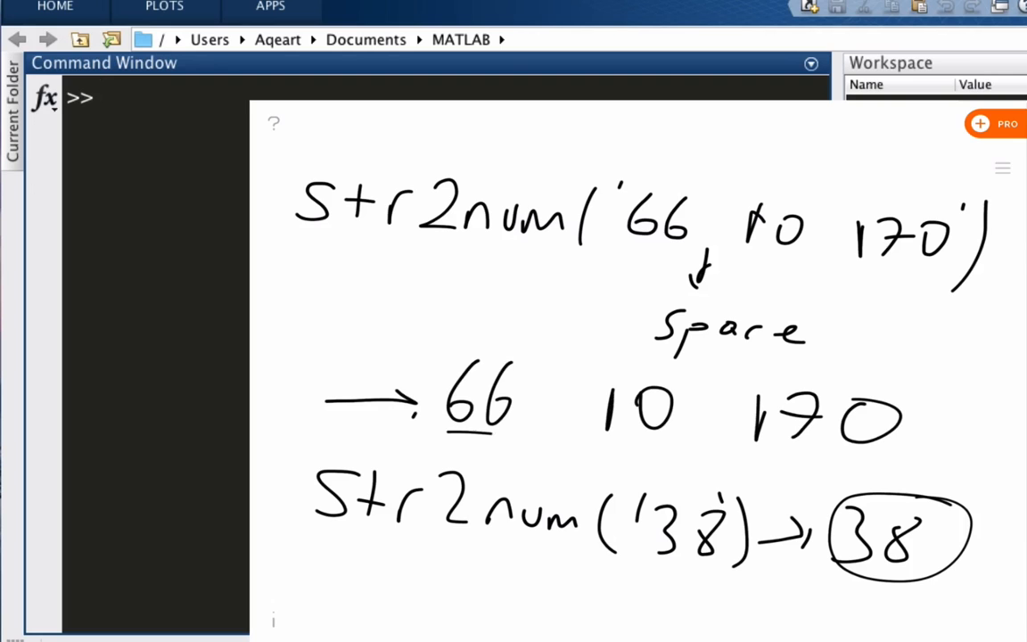
{"action": "left_click_drag", "start_coordinate": [437, 366], "coordinate": [945, 446]}
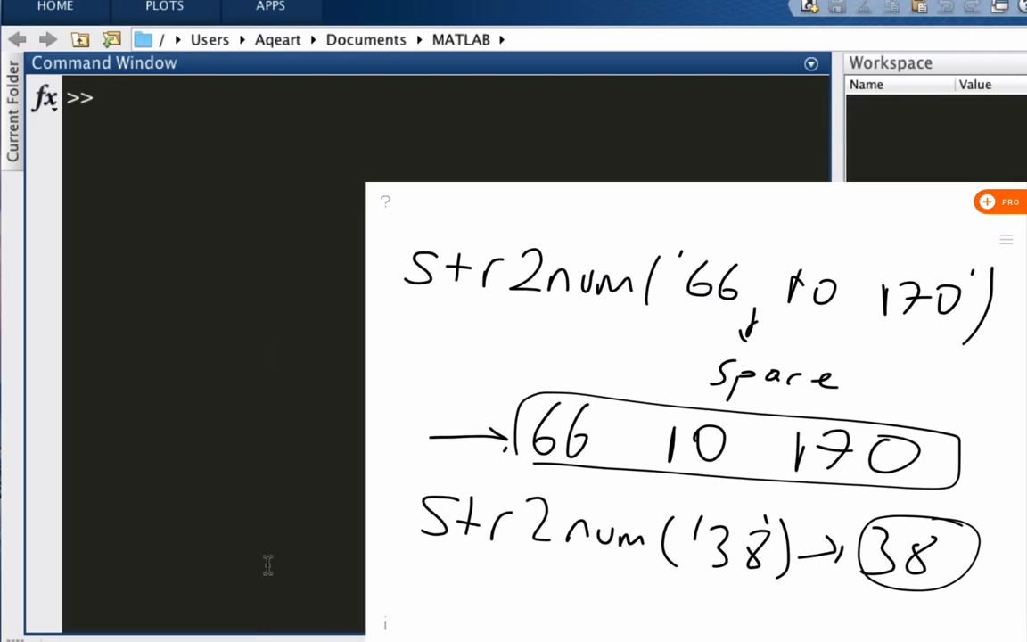
Step: Run str2num('66 10 170') in the Command Window to get 66 10 170
{"action": "type", "text": "str2nu"}
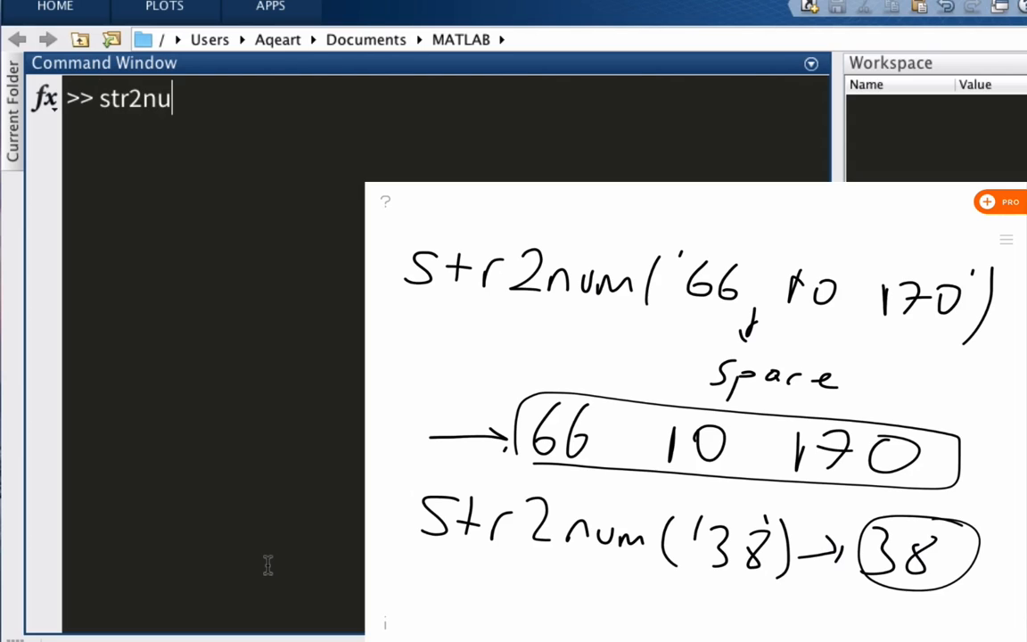
{"action": "type", "text": "m('"}
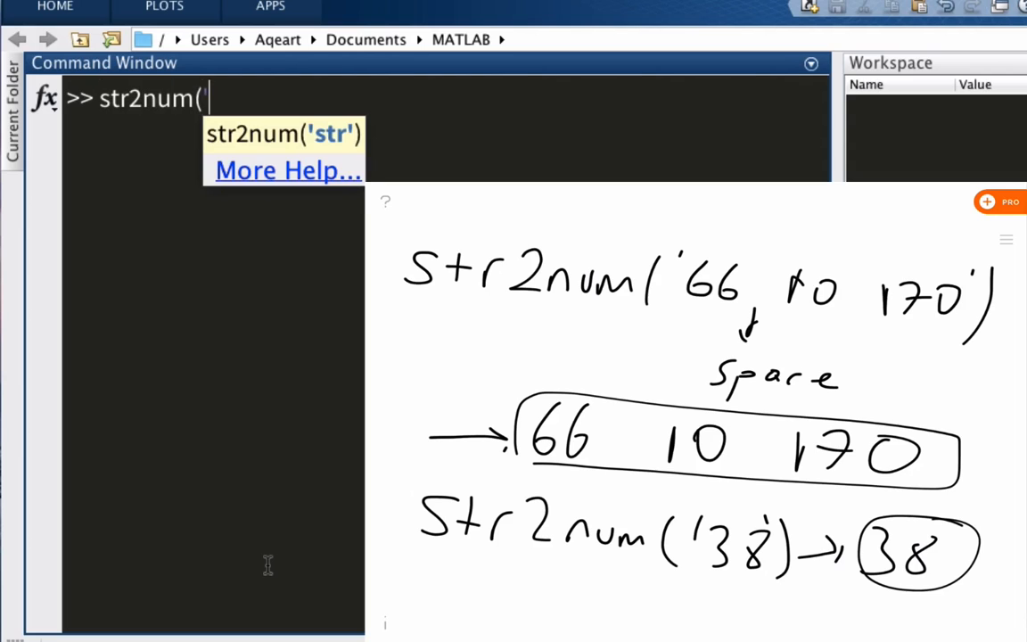
{"action": "type", "text": "'66 10"}
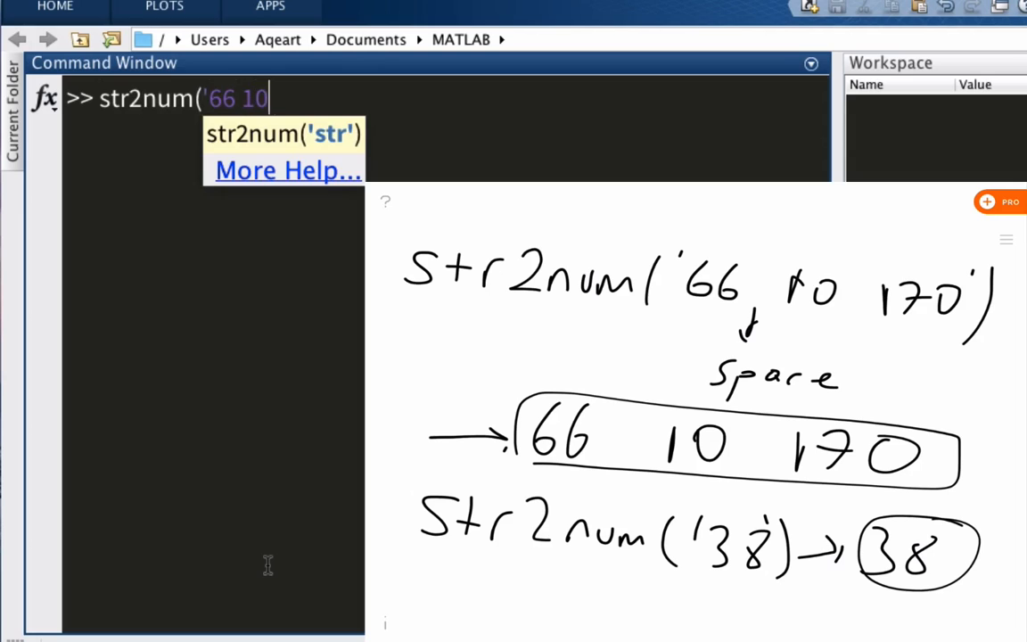
{"action": "type", "text": "170'"}
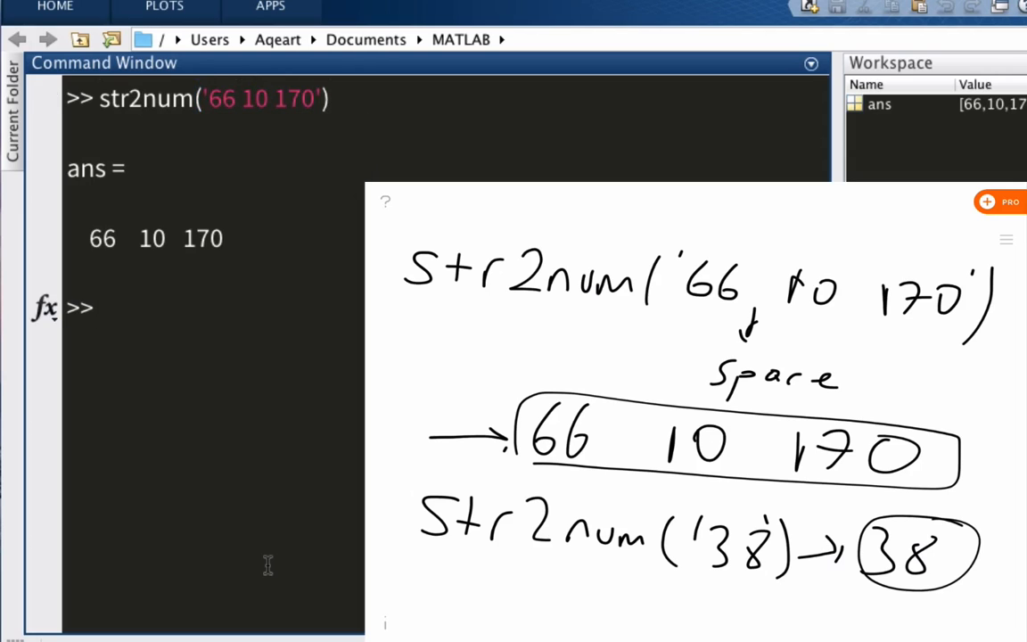
Step: Sum the result with sum(ans) to get 246 and circle str2double in orange
{"action": "type", "text": "sum(ans"}
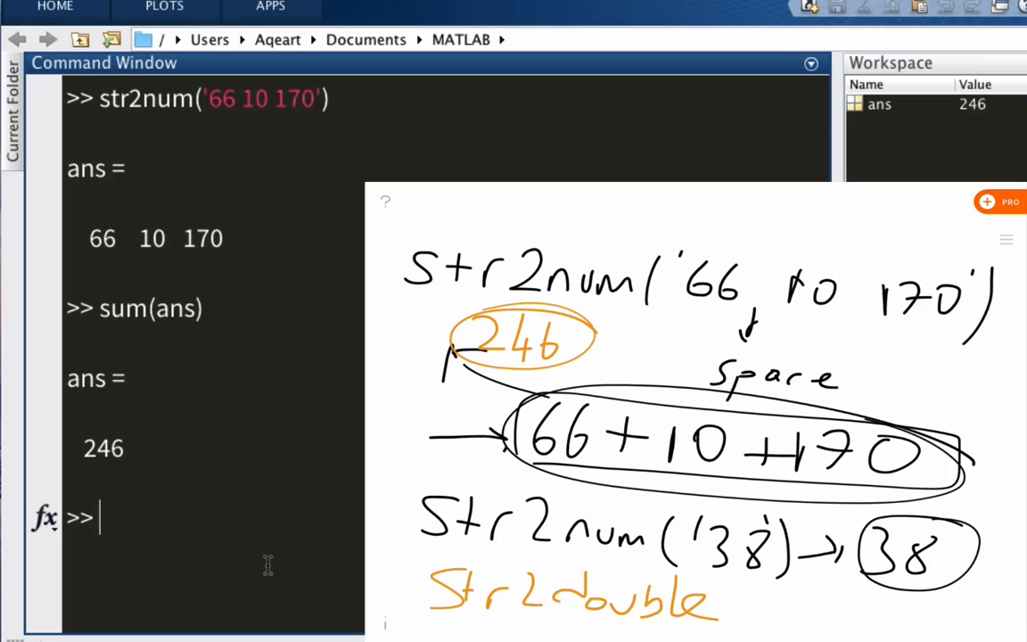
{"action": "left_click_drag", "start_coordinate": [428, 570], "coordinate": [749, 615]}
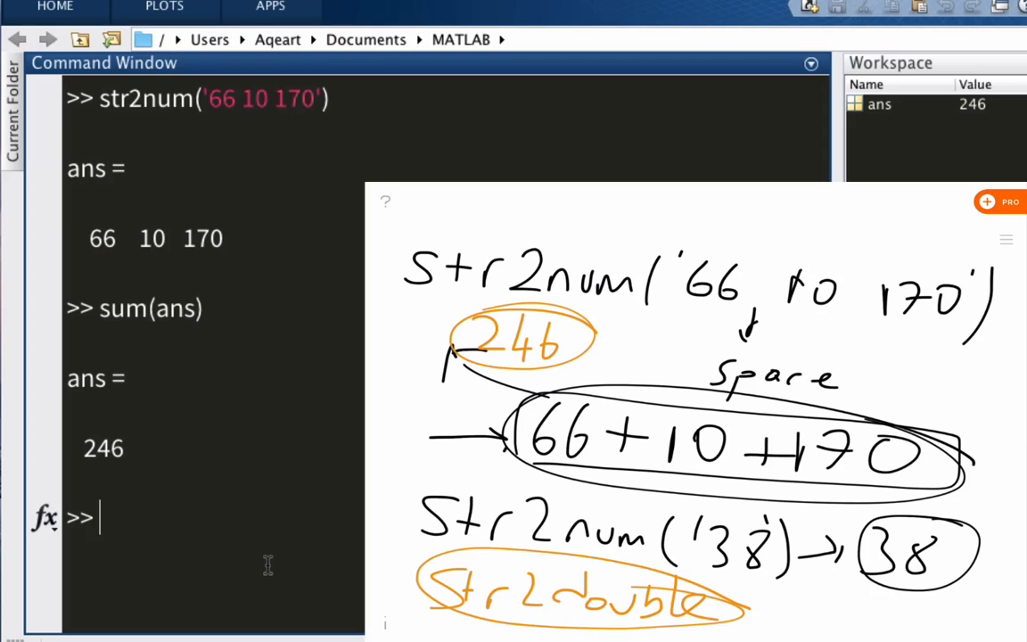
{"action": "left_click", "coordinate": [385, 201]}
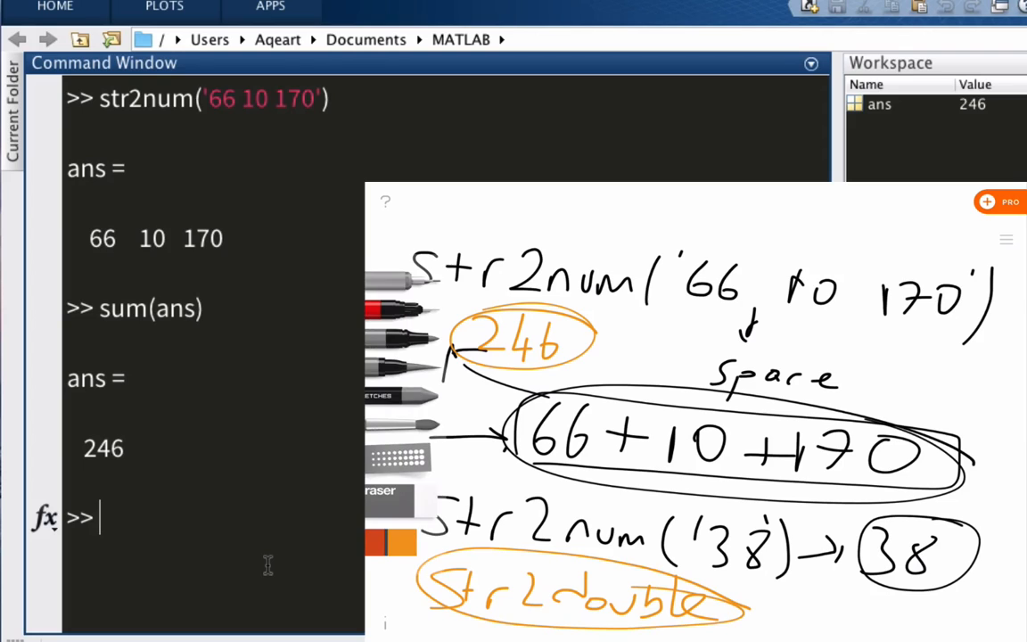